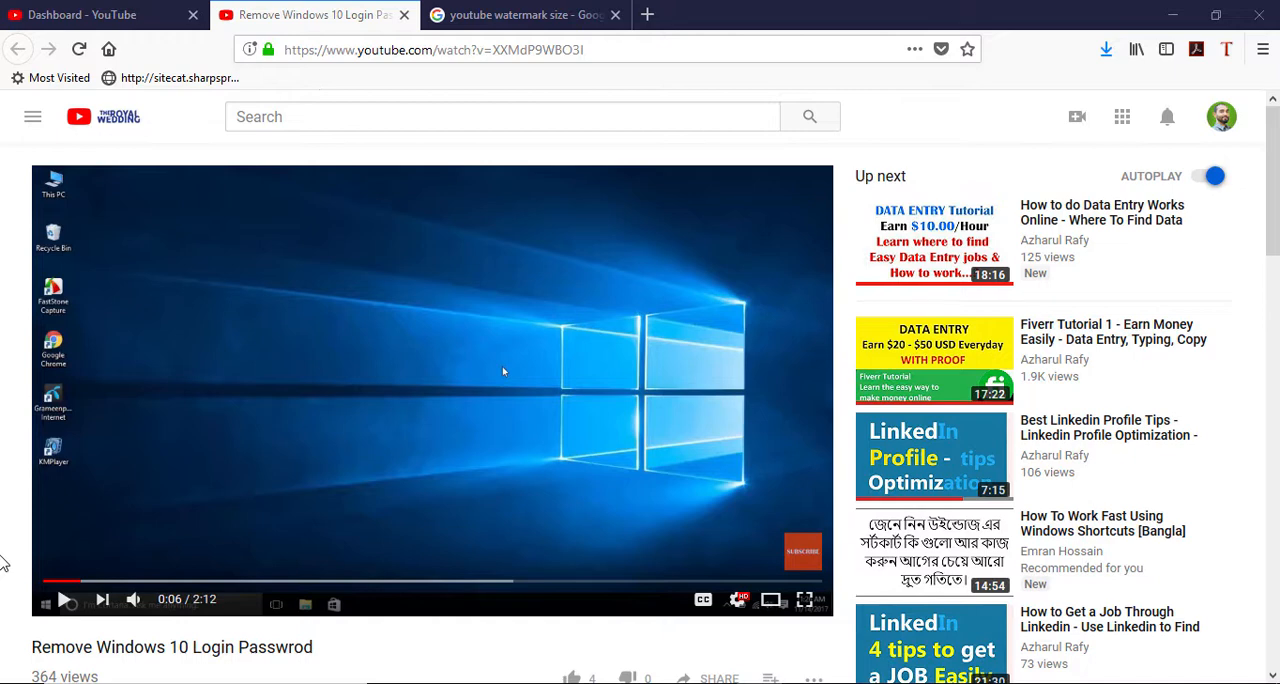
pyautogui.moveTo(772, 558)
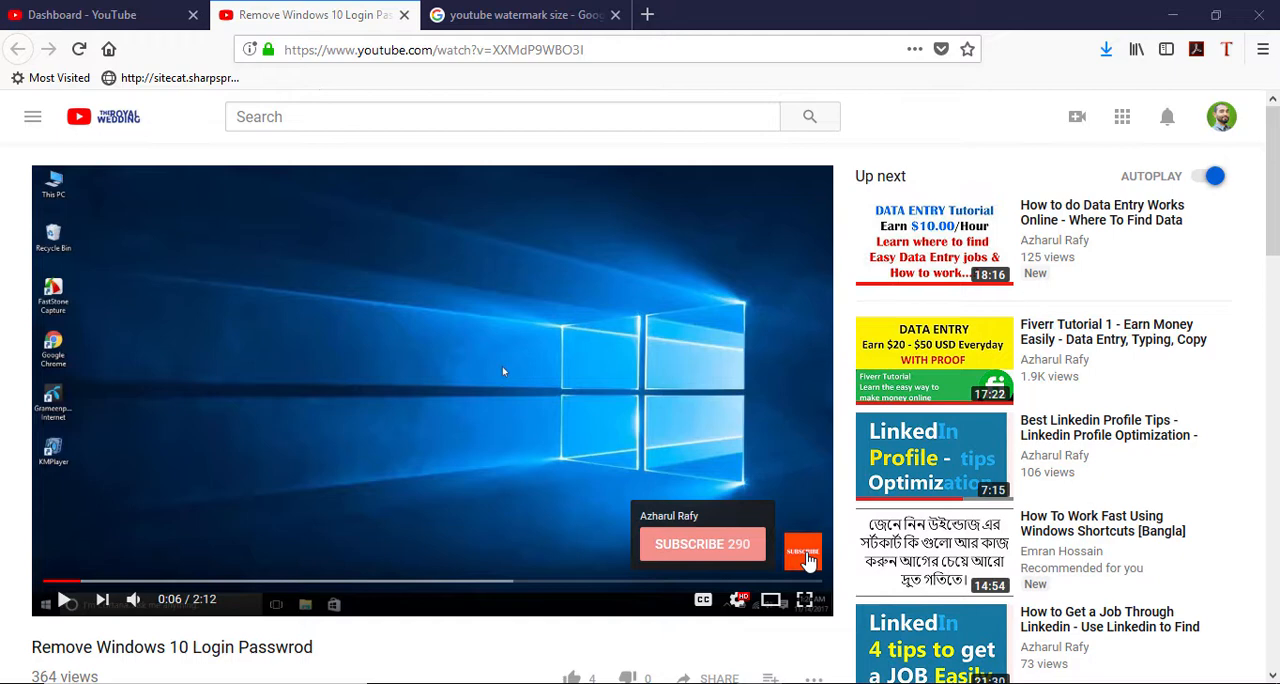
pyautogui.moveTo(722, 544)
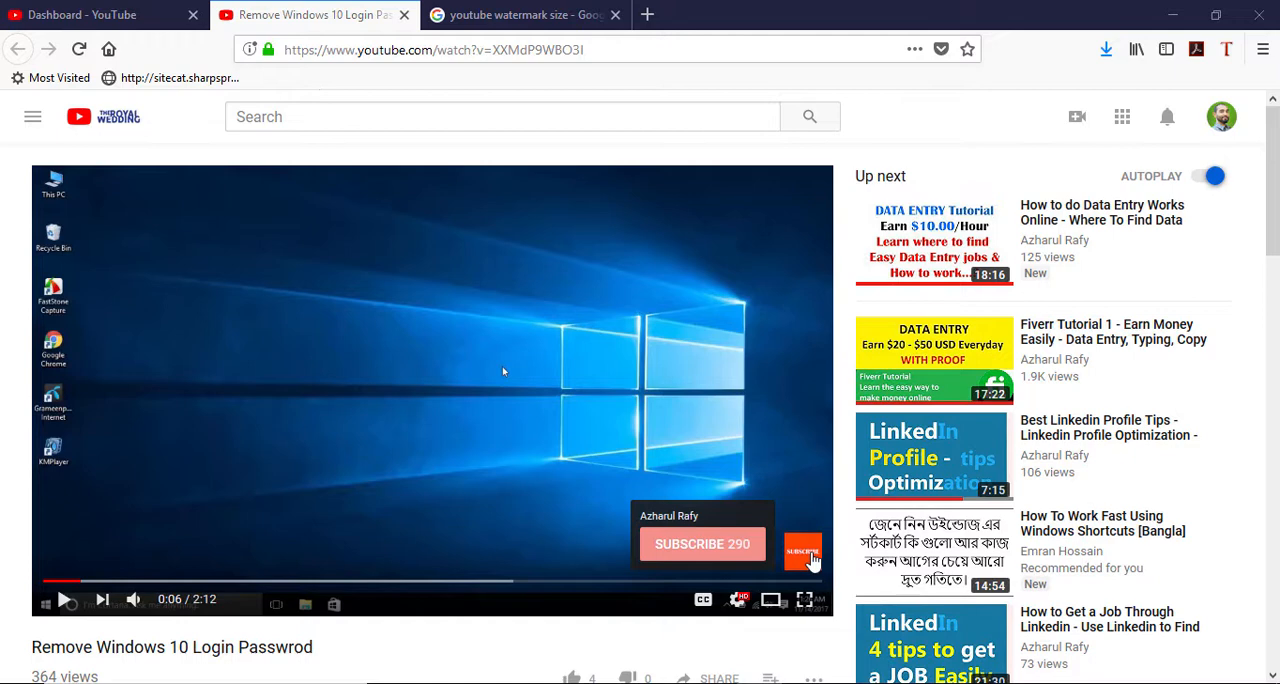
pyautogui.moveTo(804, 558)
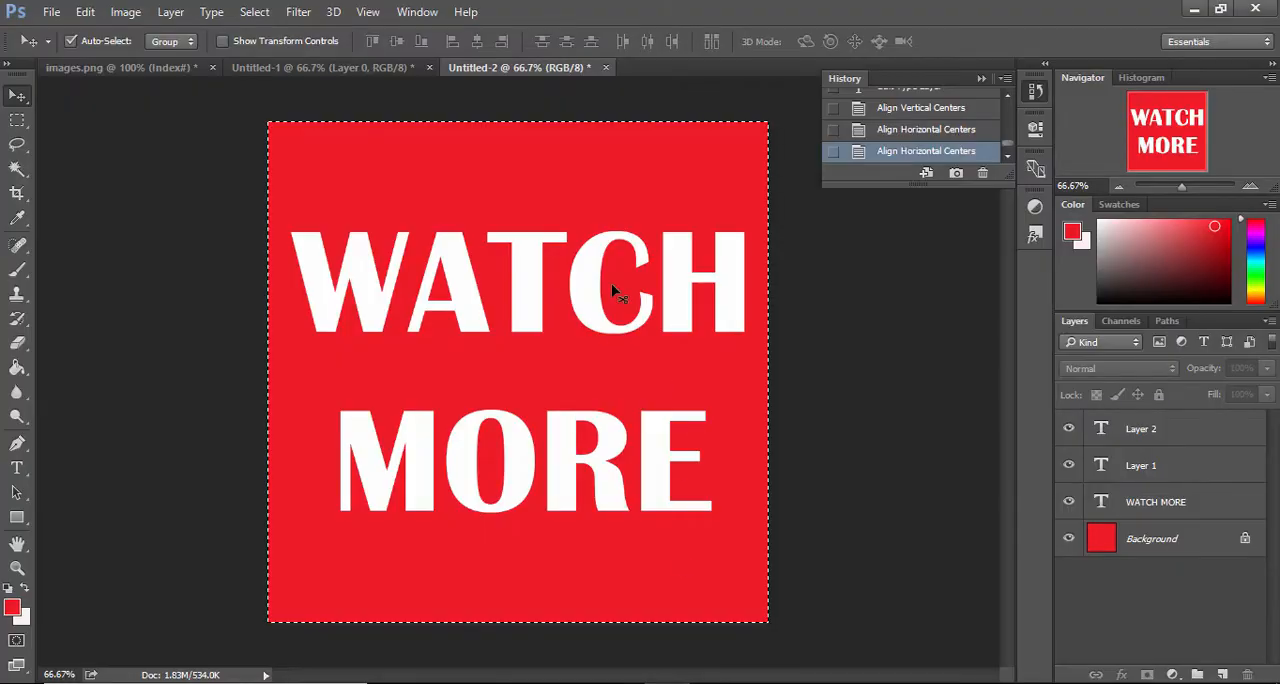
# - Save the red WATCH MORE design as a PNG named 'Watch More', accepting default PNG options
pyautogui.click(88, 12)
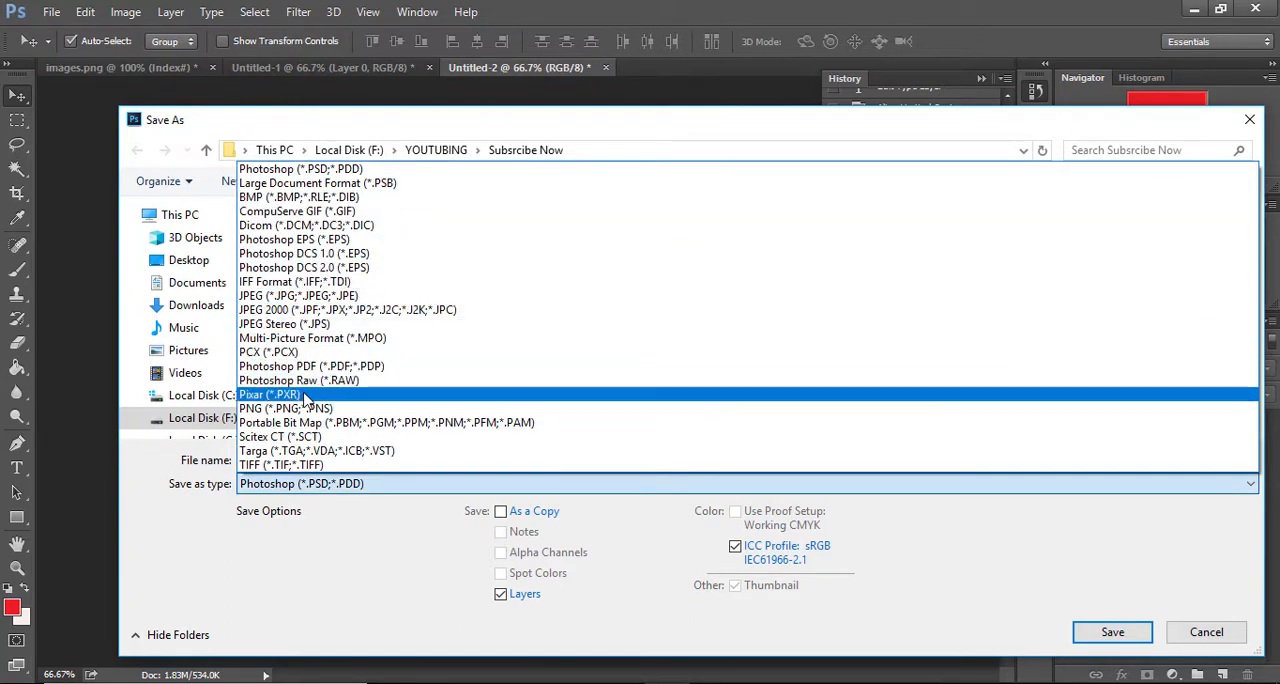
pyautogui.click(284, 408)
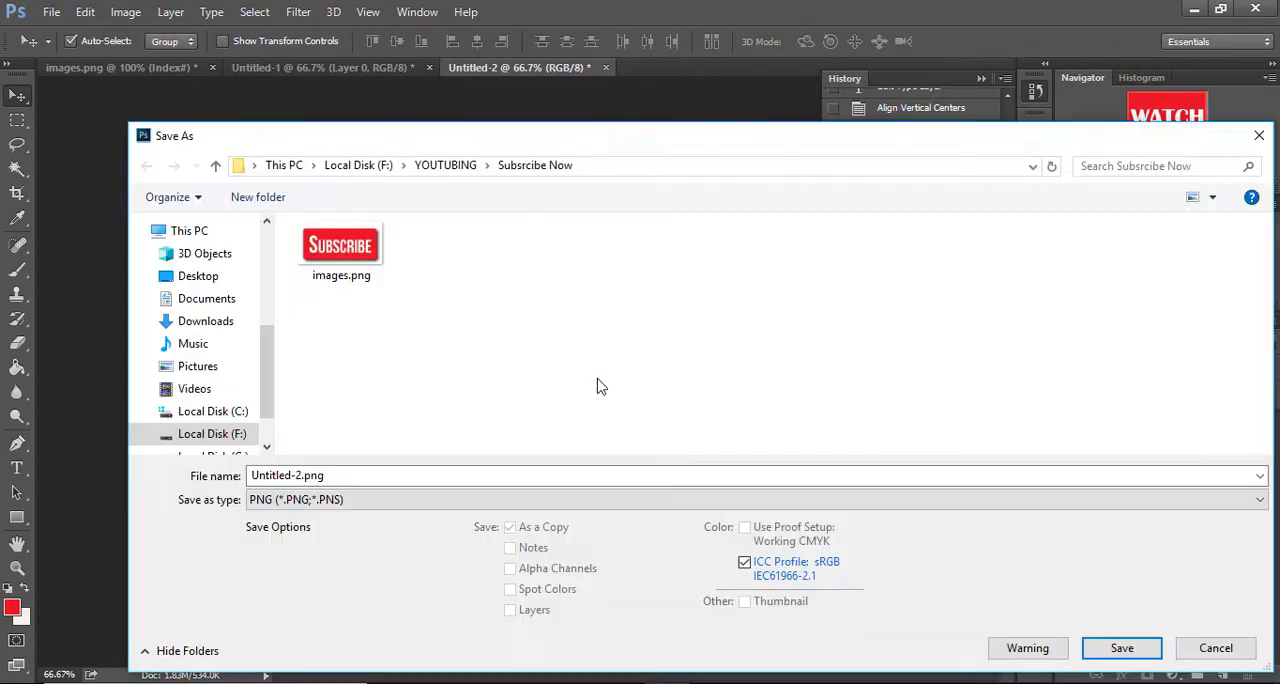
pyautogui.click(310, 476)
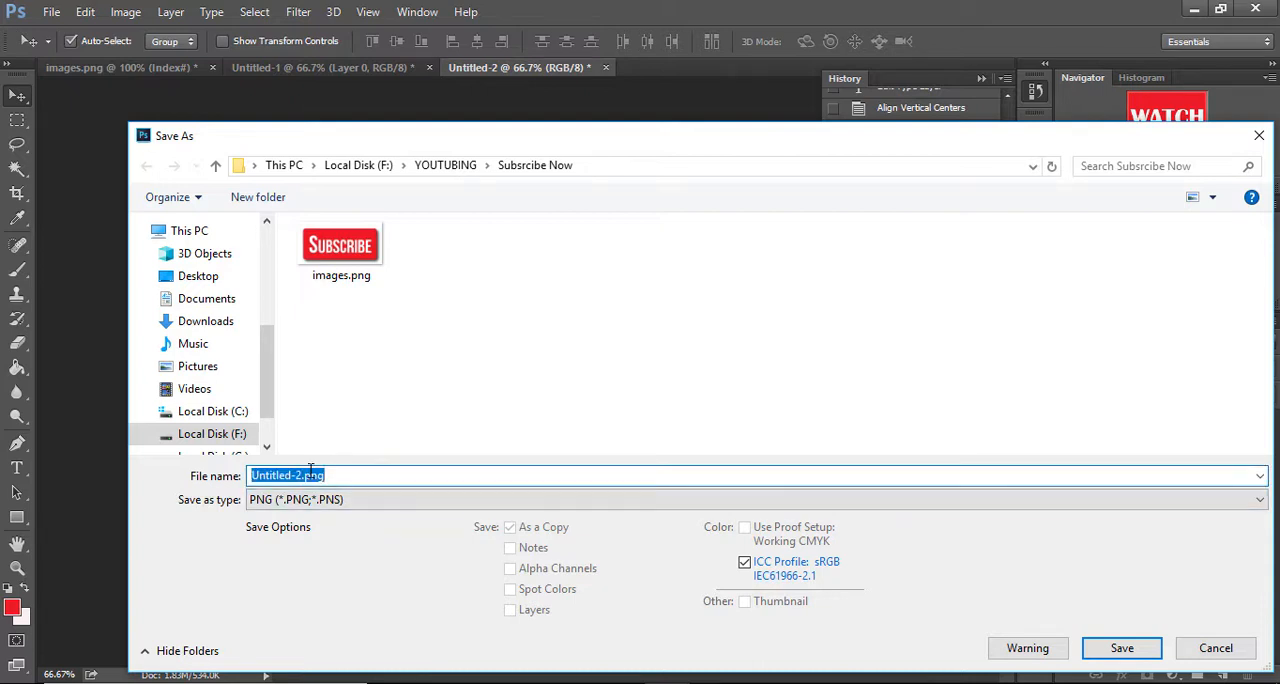
pyautogui.write('Watch More')
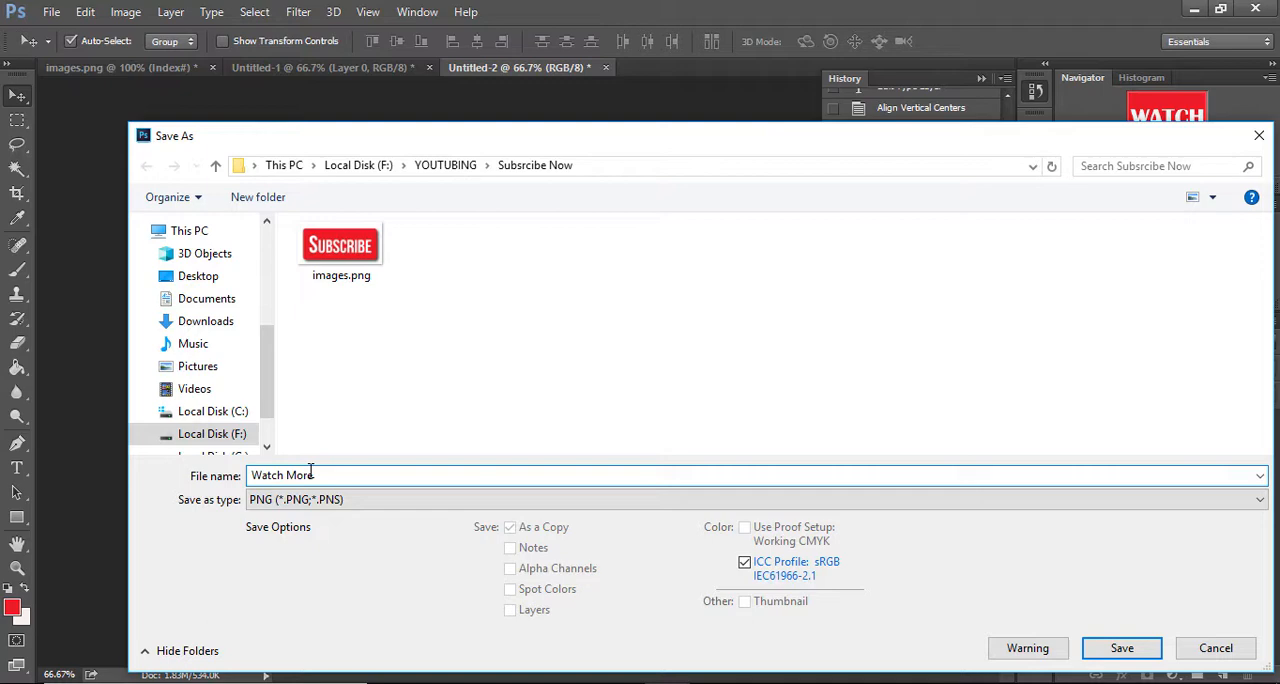
pyautogui.click(1128, 648)
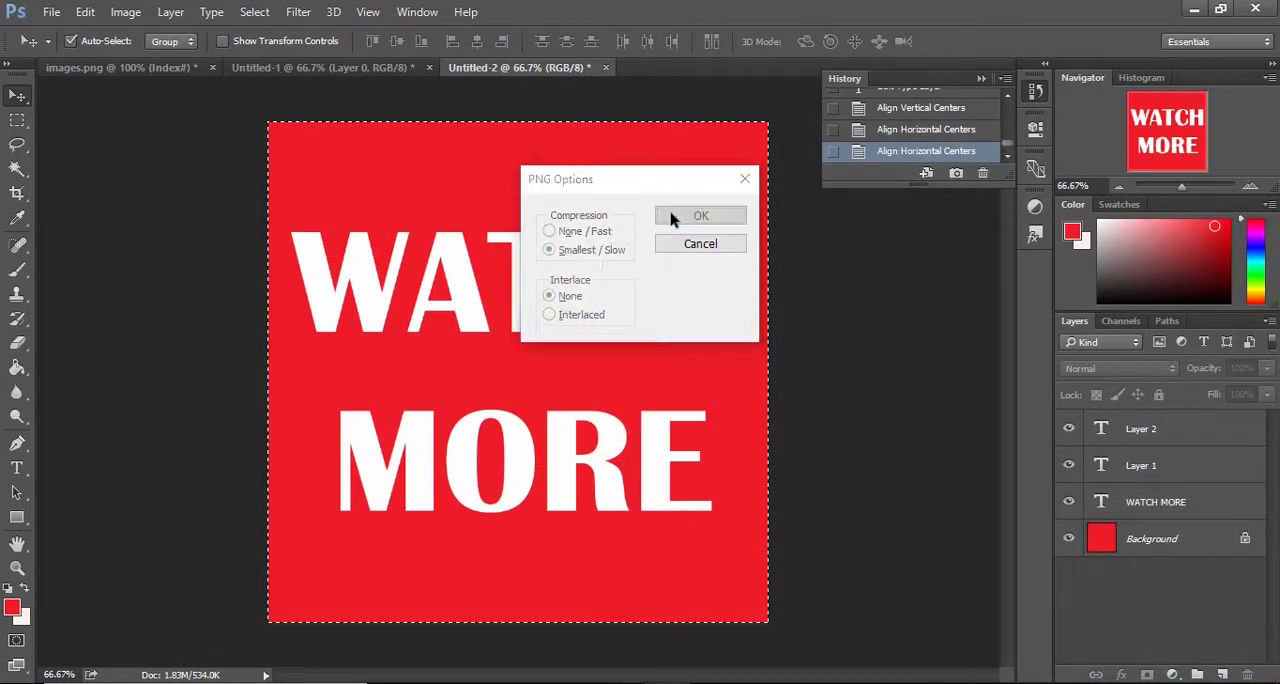
pyautogui.click(700, 216)
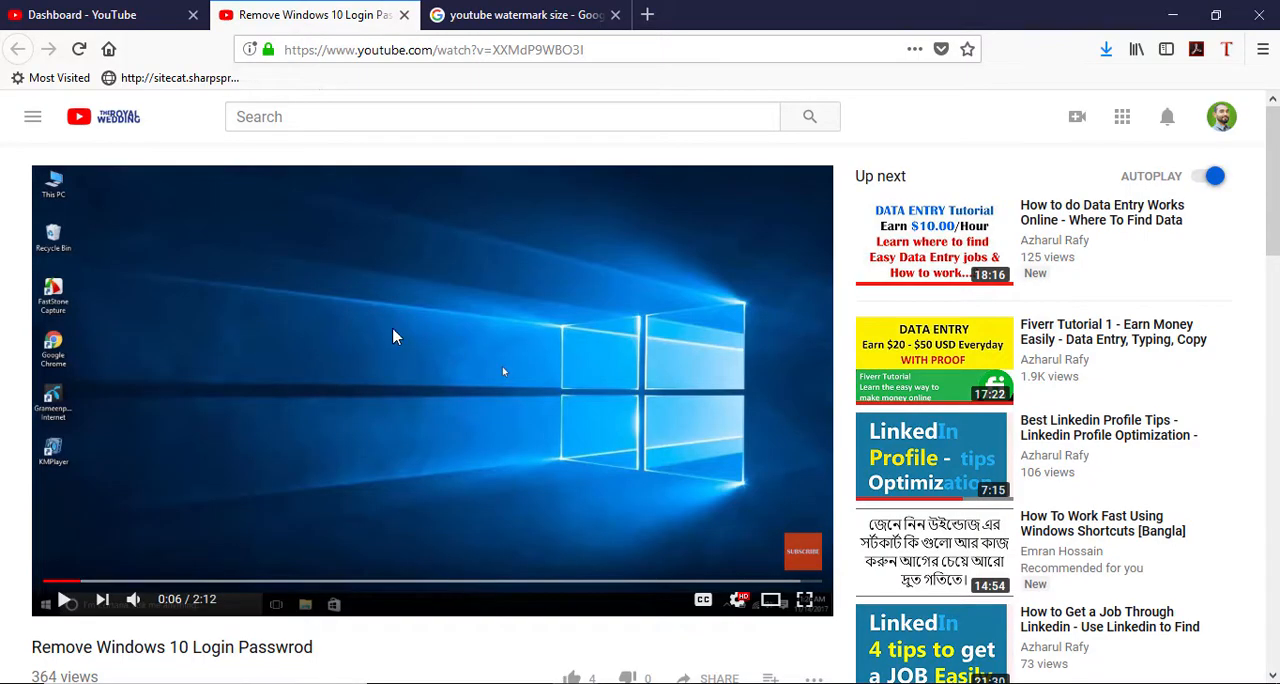
# - Go from the Creator Studio dashboard to Channel > Branding to see the current watermark
pyautogui.click(100, 14)
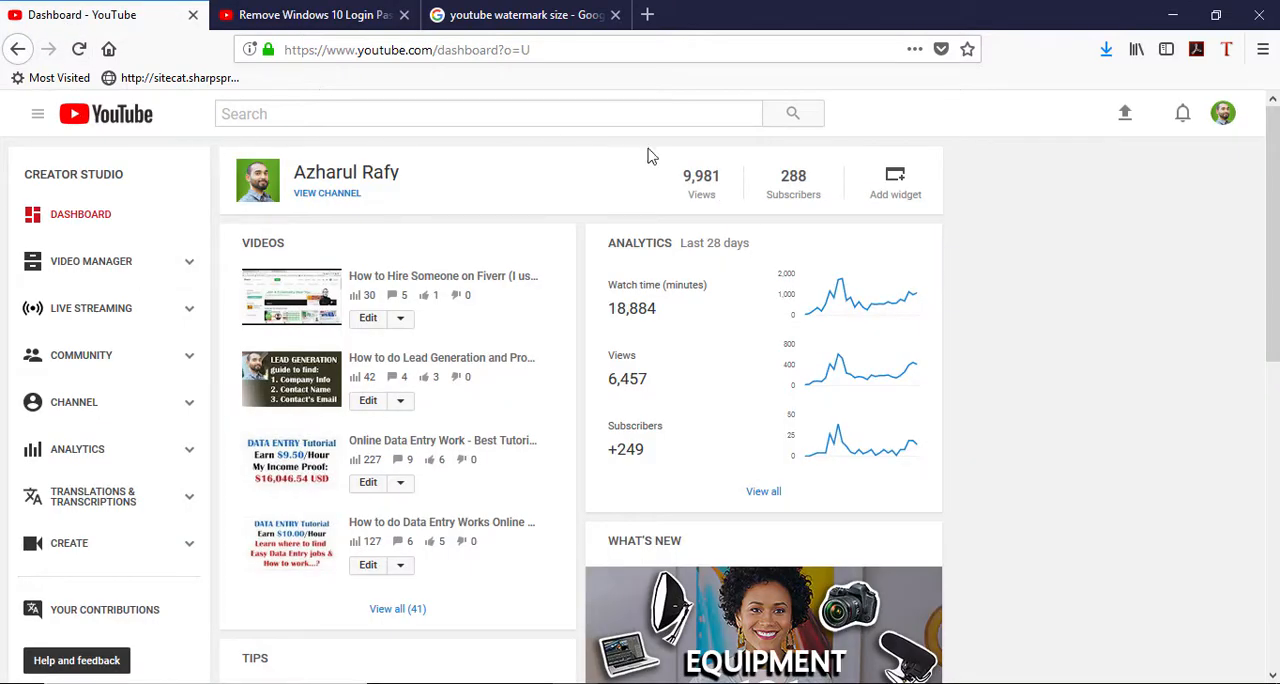
pyautogui.click(1224, 112)
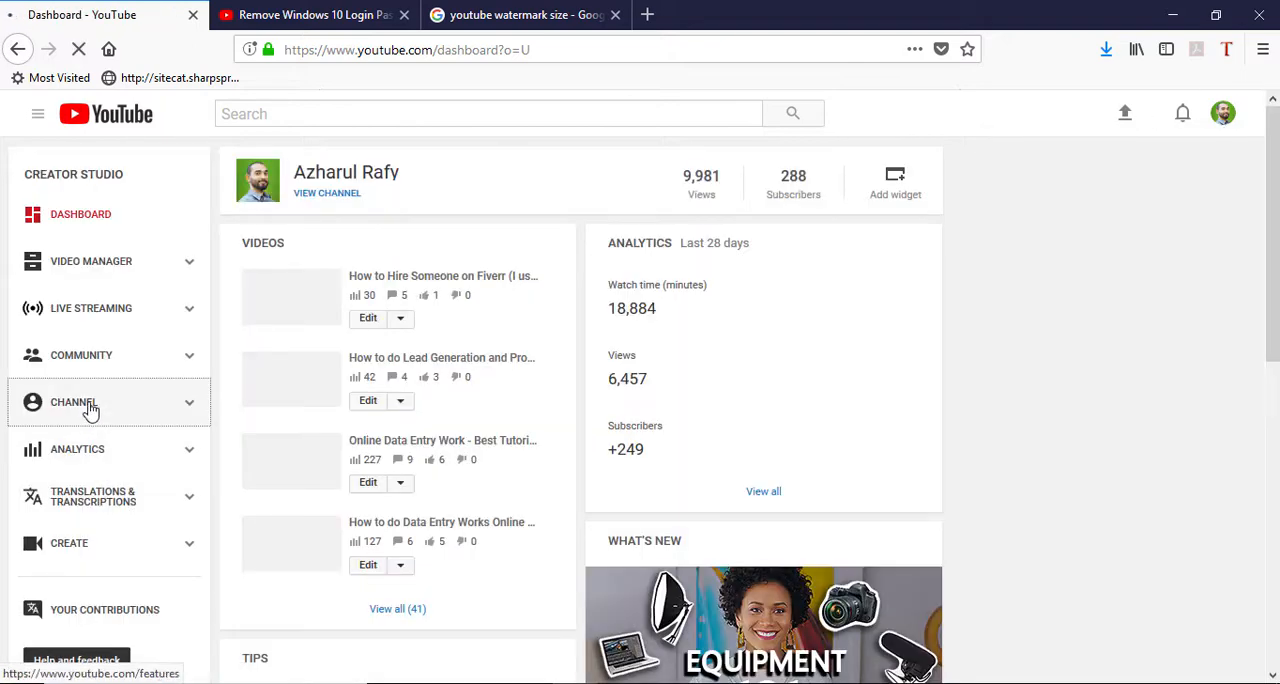
pyautogui.click(72, 402)
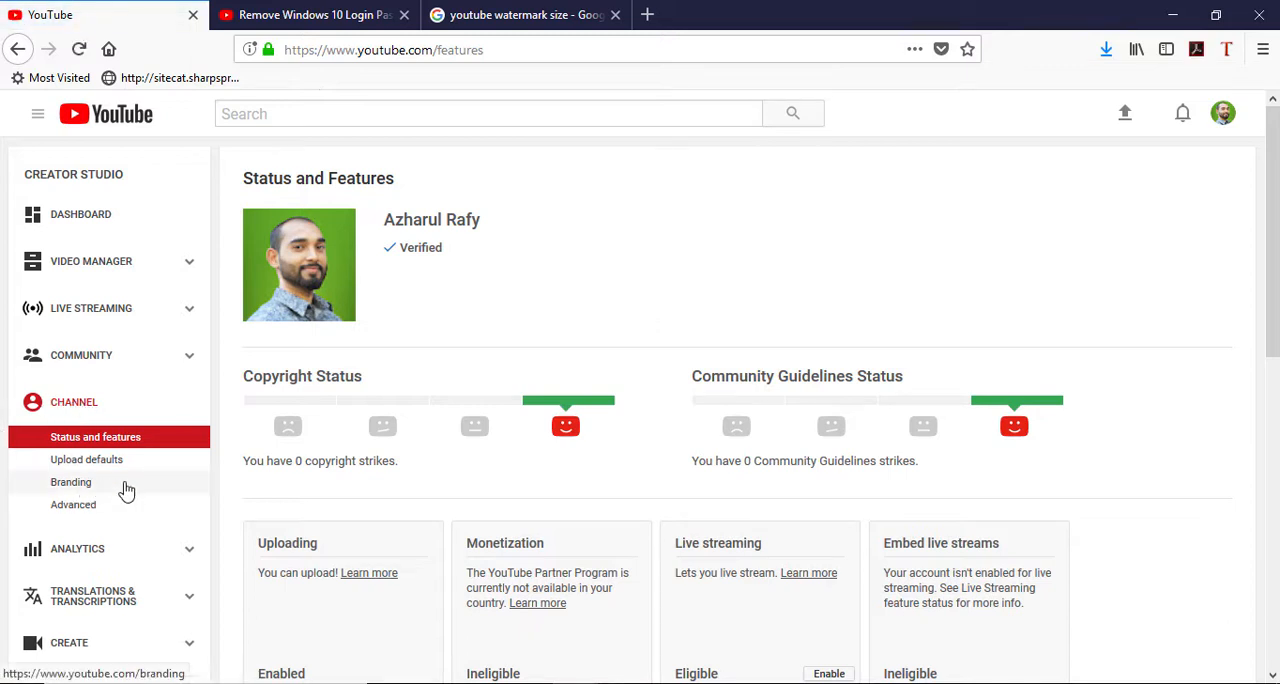
pyautogui.click(72, 482)
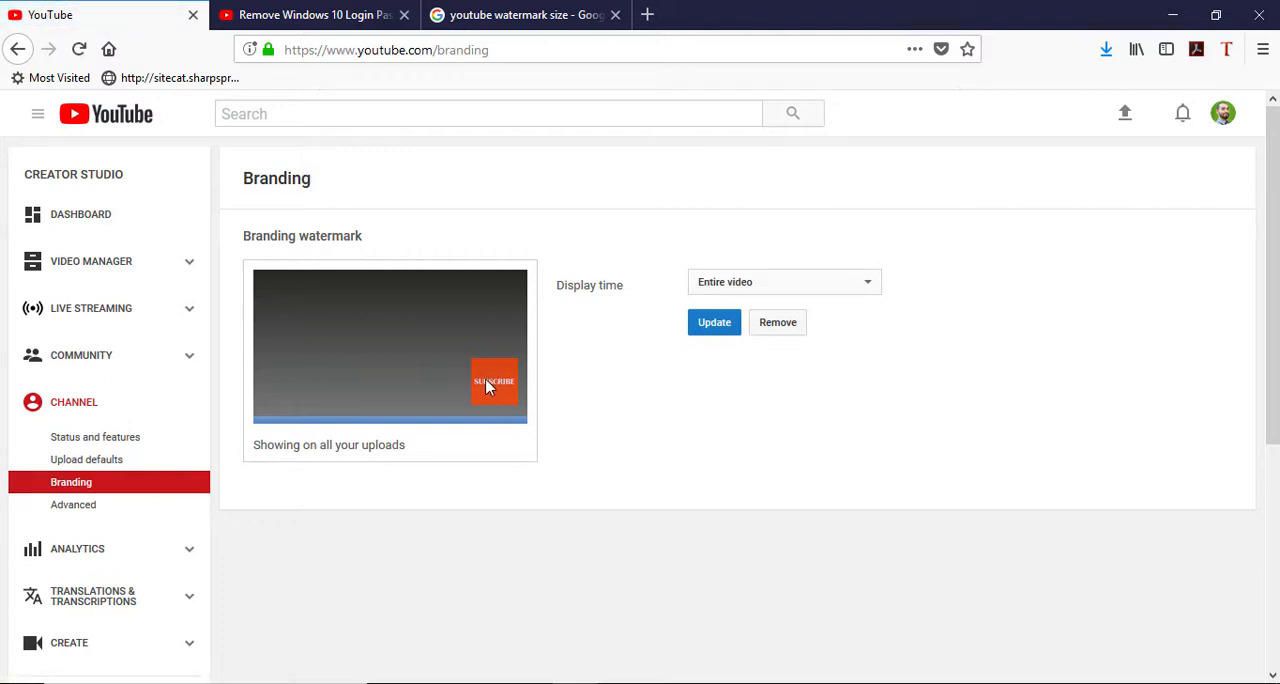
pyautogui.moveTo(492, 404)
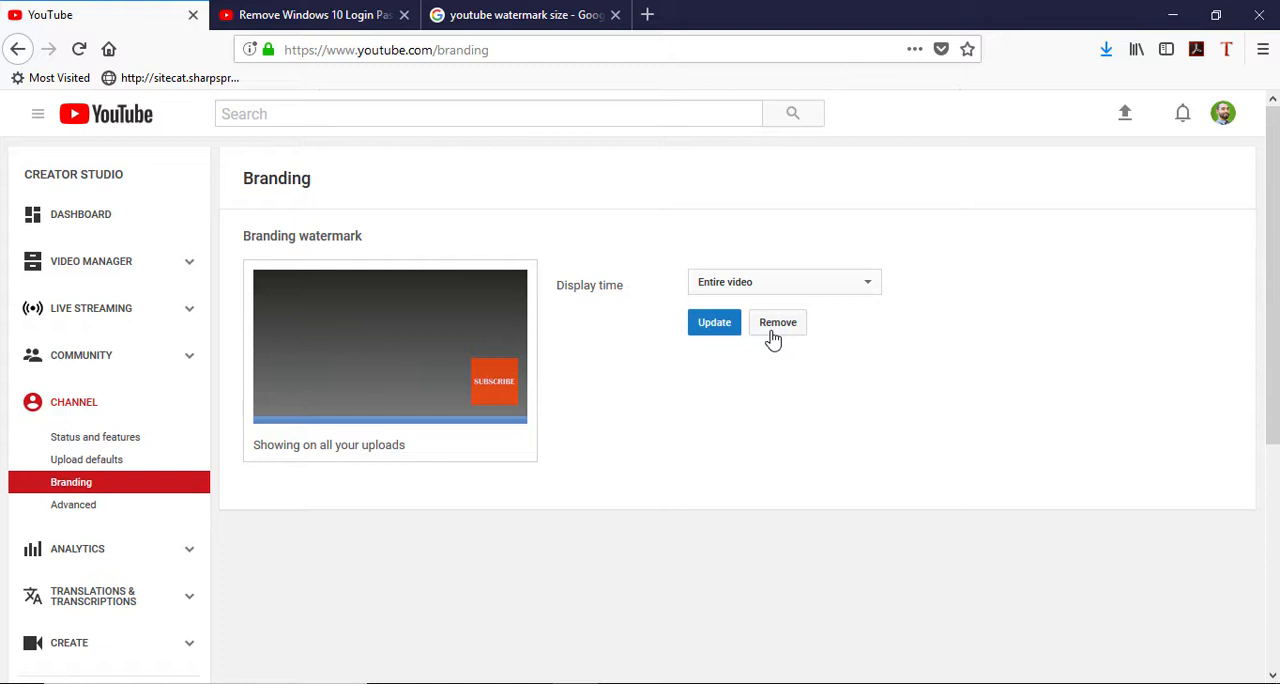
# - Remove the old branding watermark and check a video to confirm it no longer shows
pyautogui.click(776, 322)
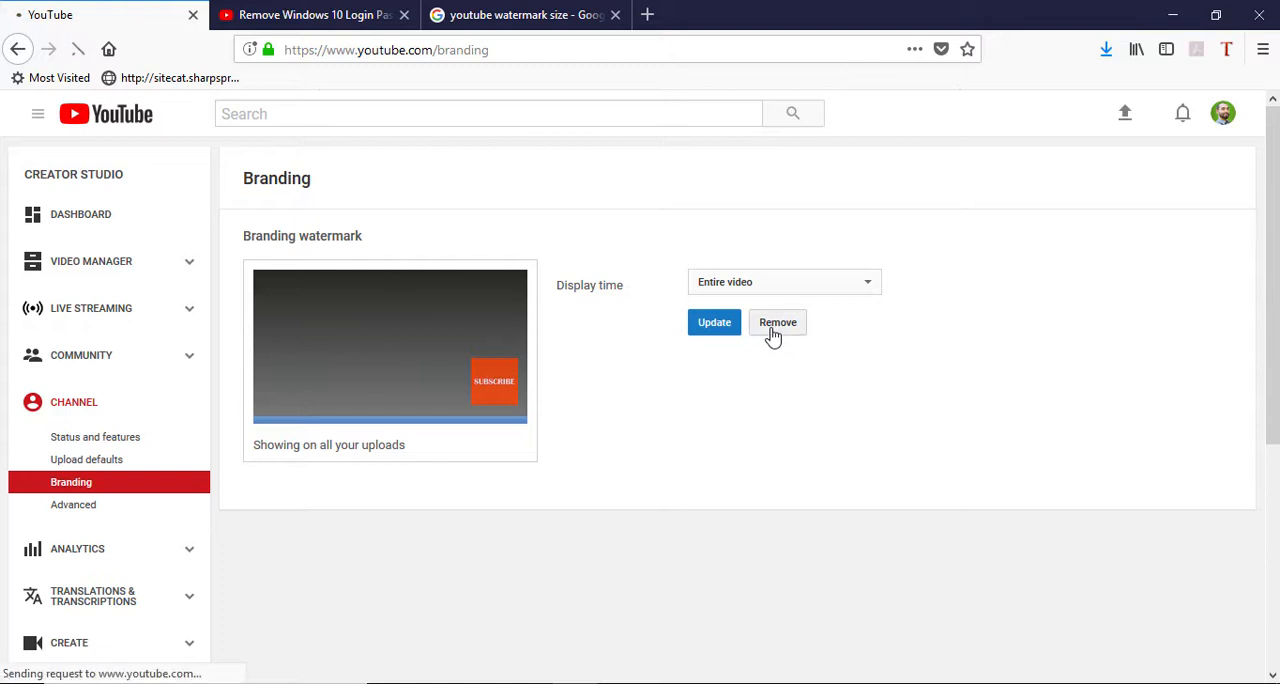
pyautogui.click(776, 322)
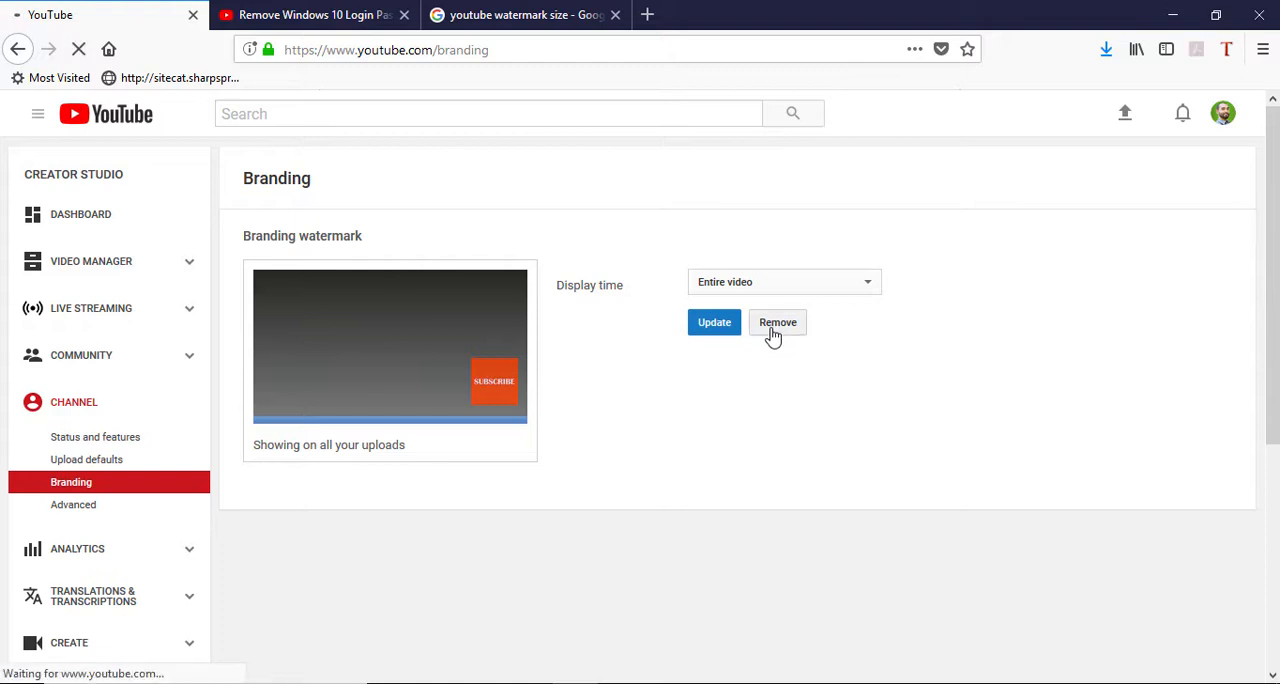
pyautogui.click(776, 322)
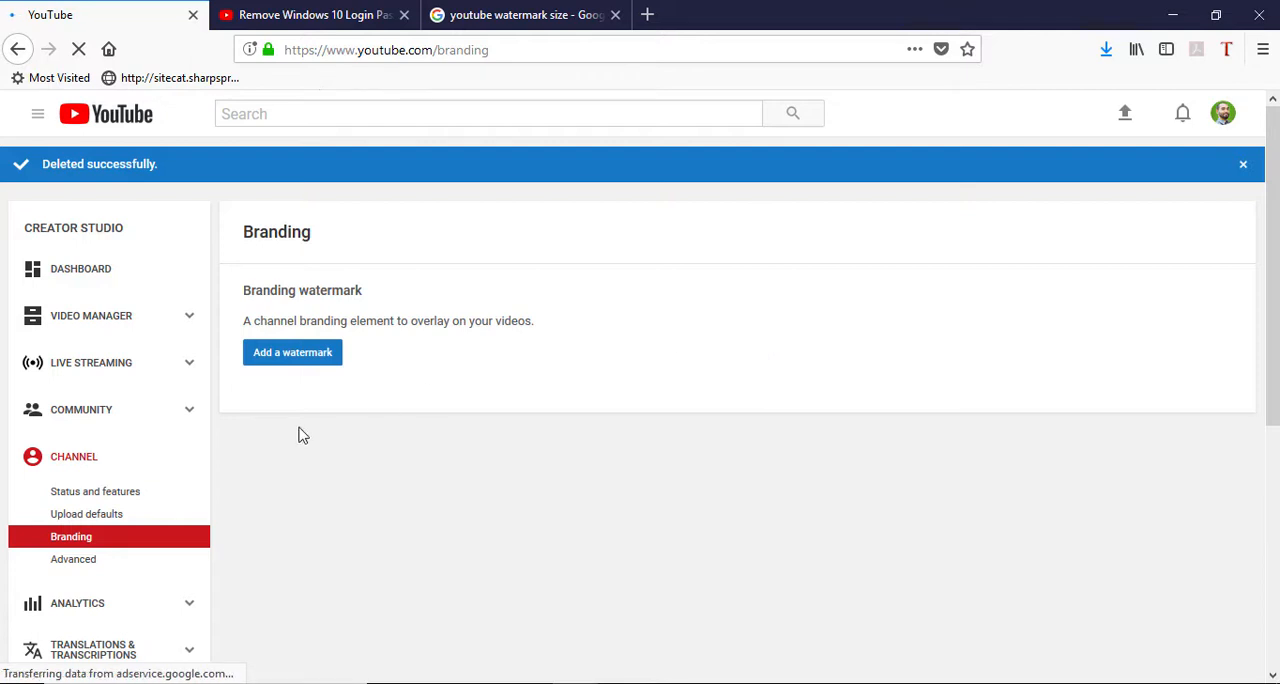
pyautogui.click(300, 18)
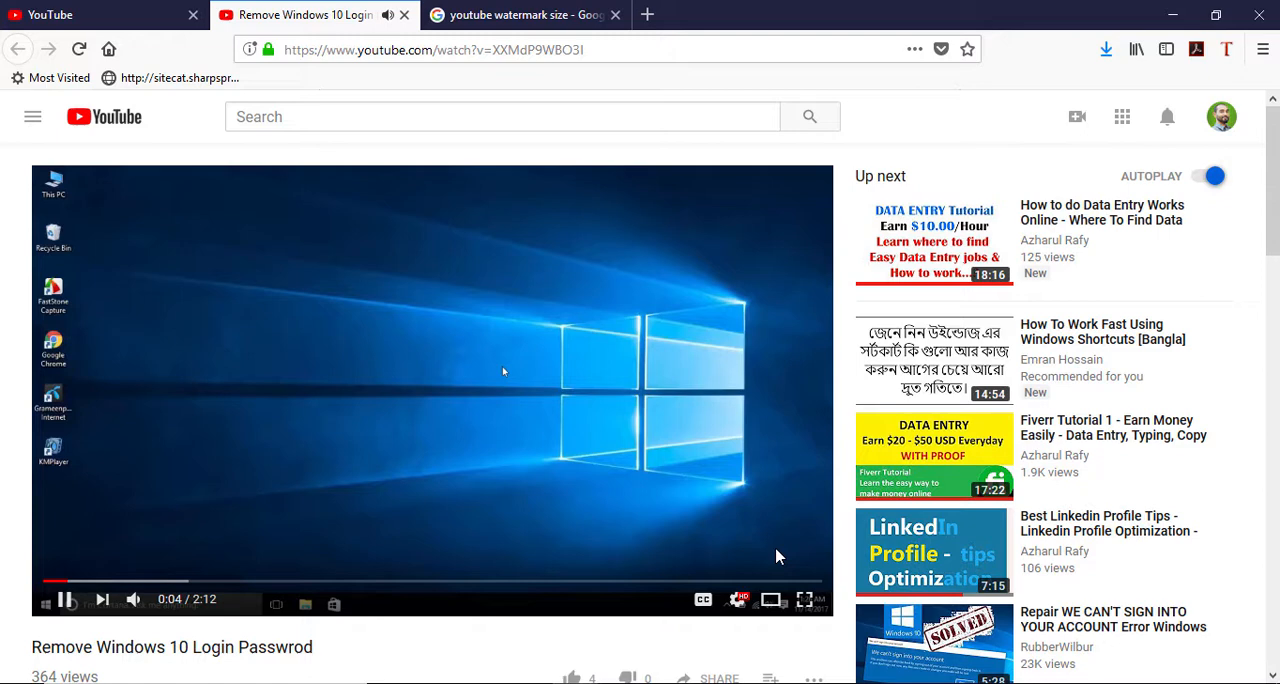
pyautogui.click(66, 600)
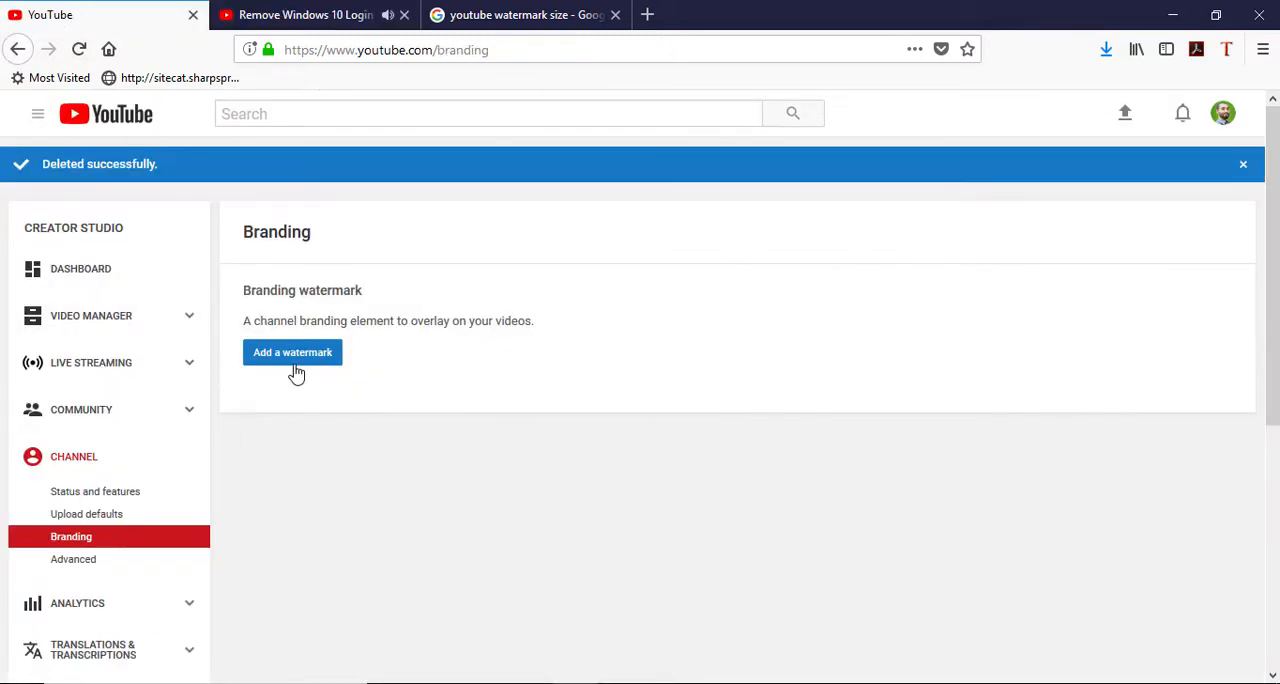
# - Choose Watch More.png from the Subscribe Now folder as the new watermark image
pyautogui.click(292, 352)
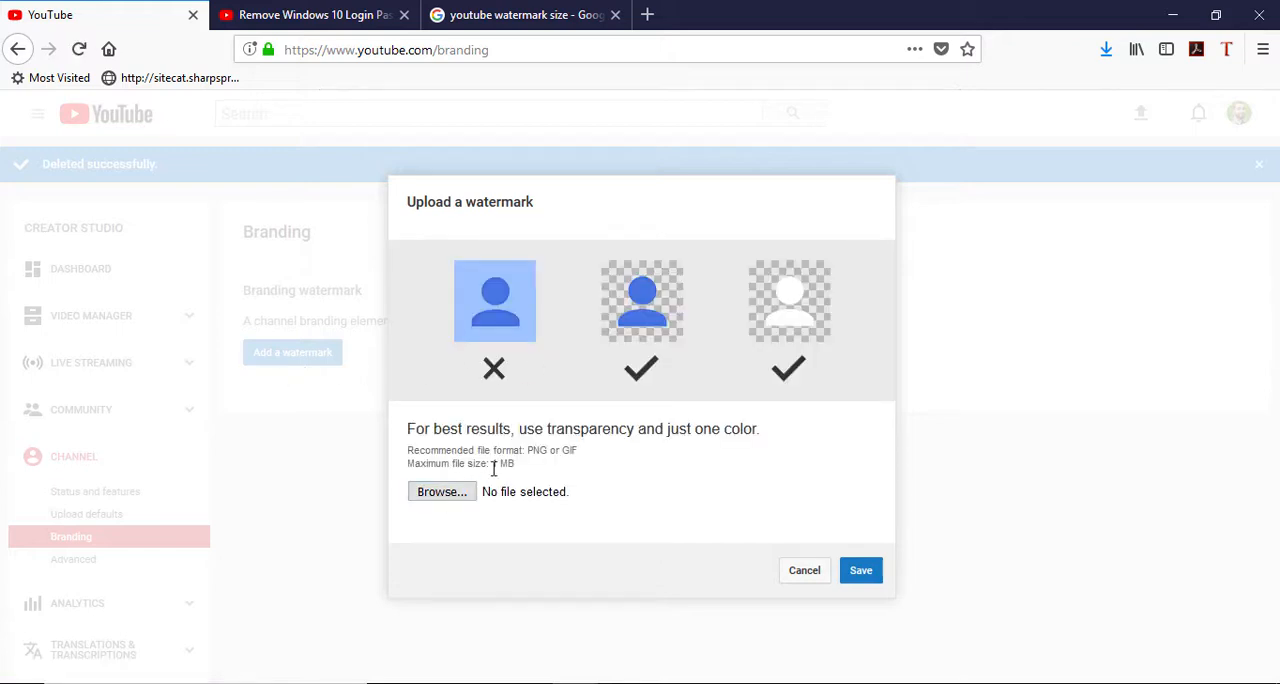
pyautogui.click(440, 492)
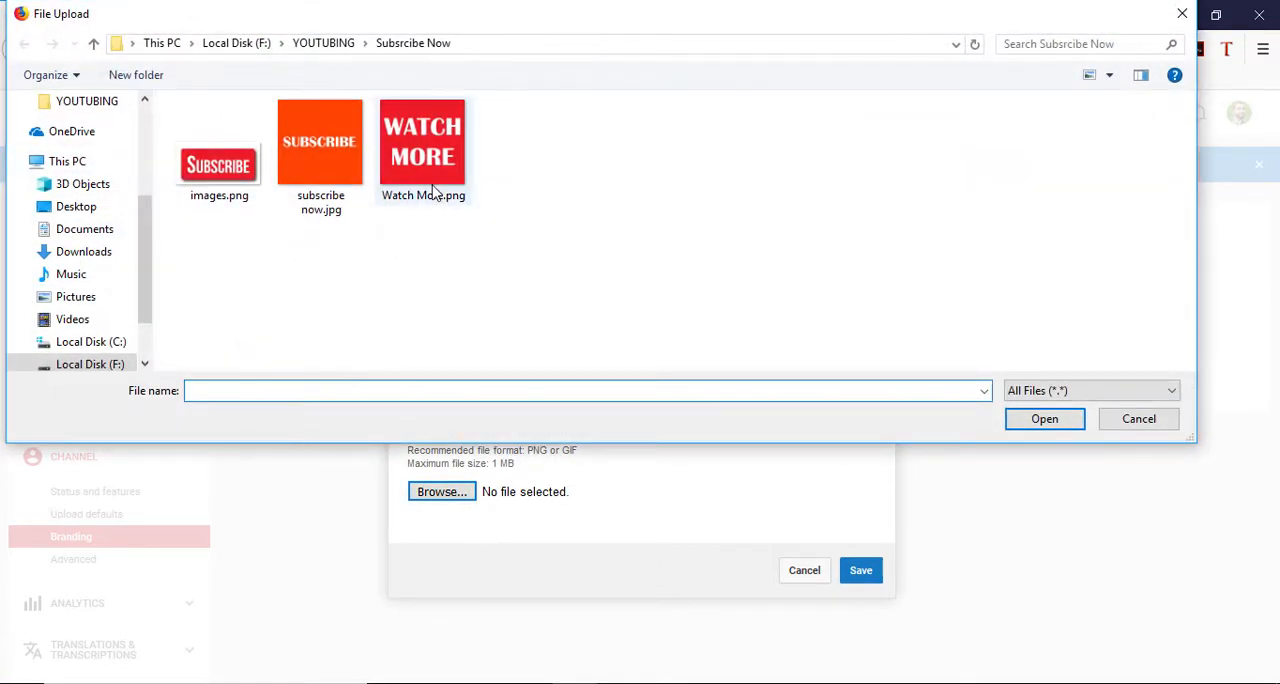
pyautogui.click(422, 150)
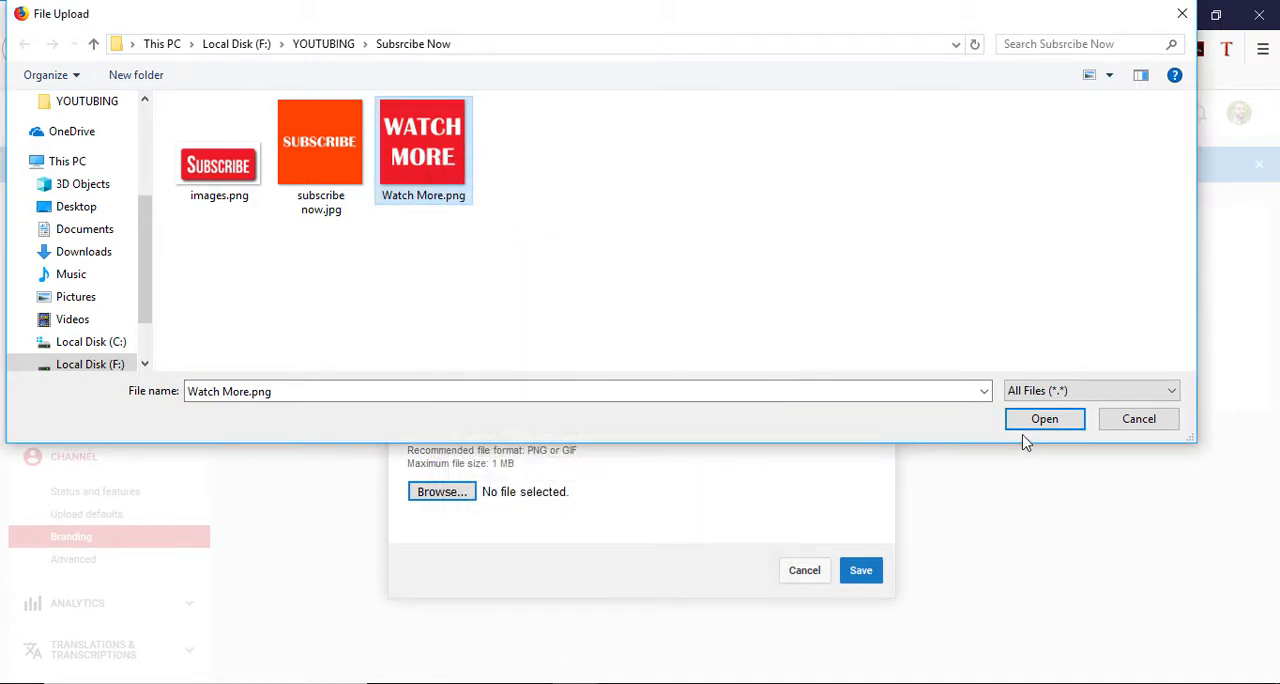
pyautogui.moveTo(1044, 420)
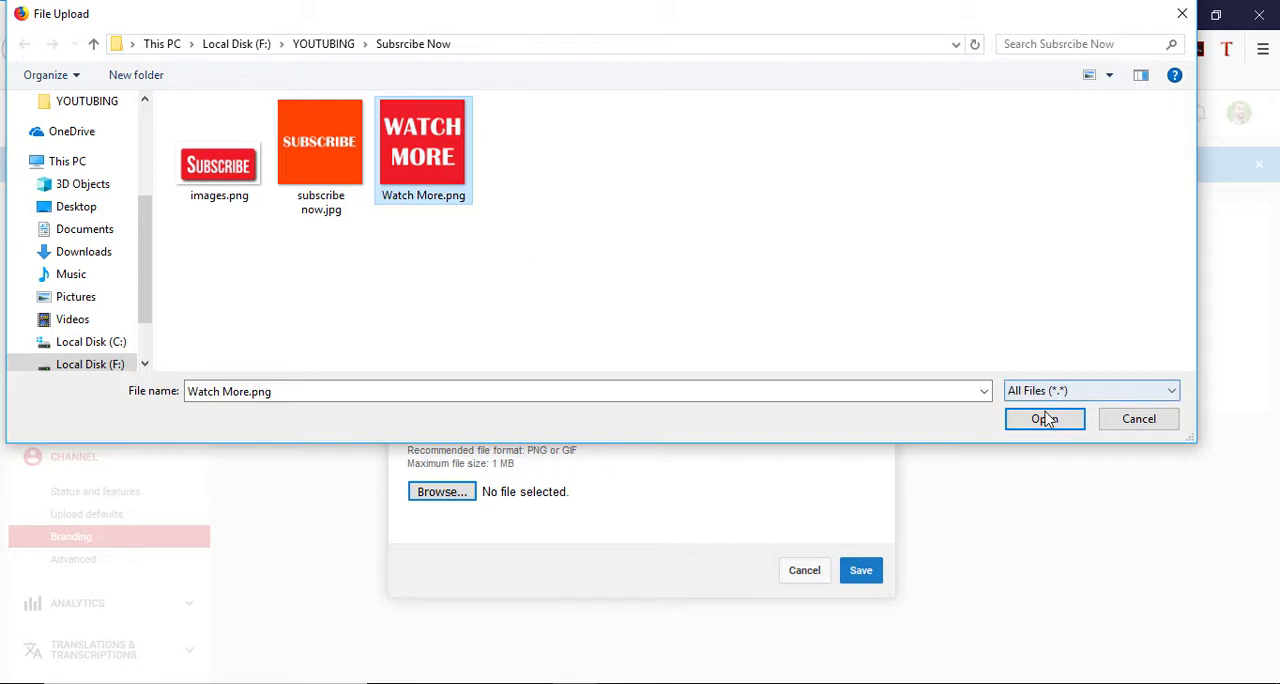
pyautogui.click(1044, 418)
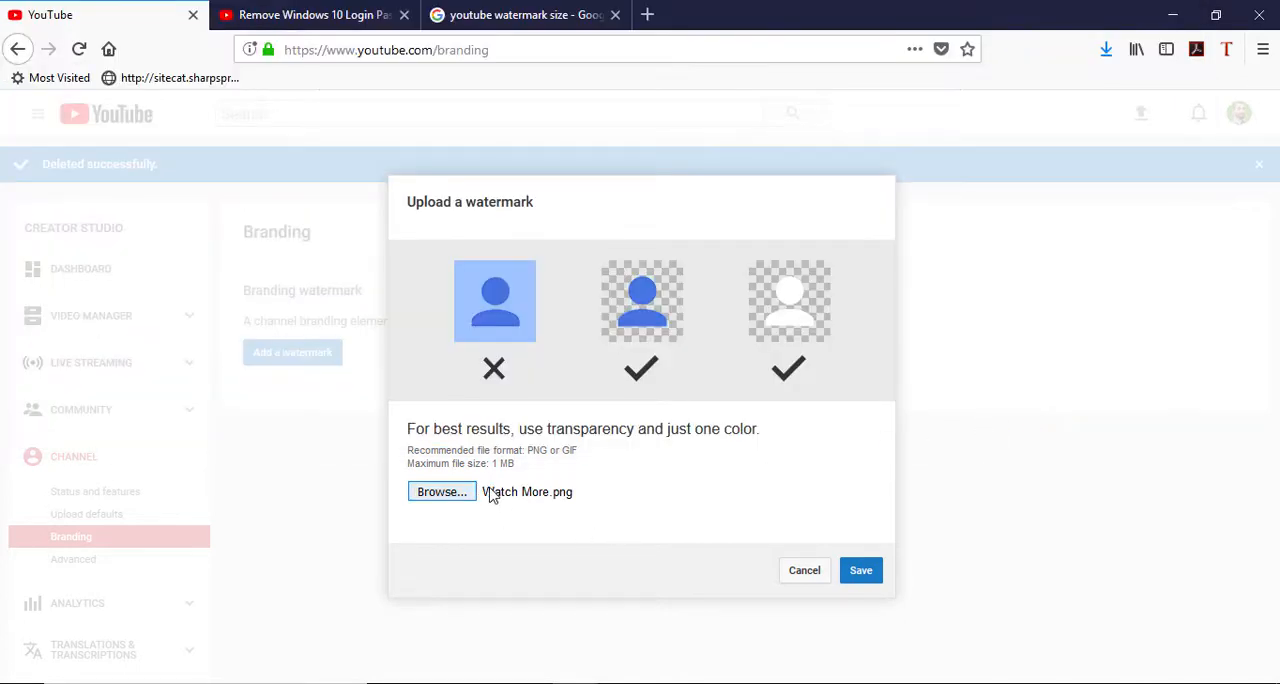
# - Upload the WATCH MORE image and save it as the channel's branding watermark
pyautogui.click(860, 570)
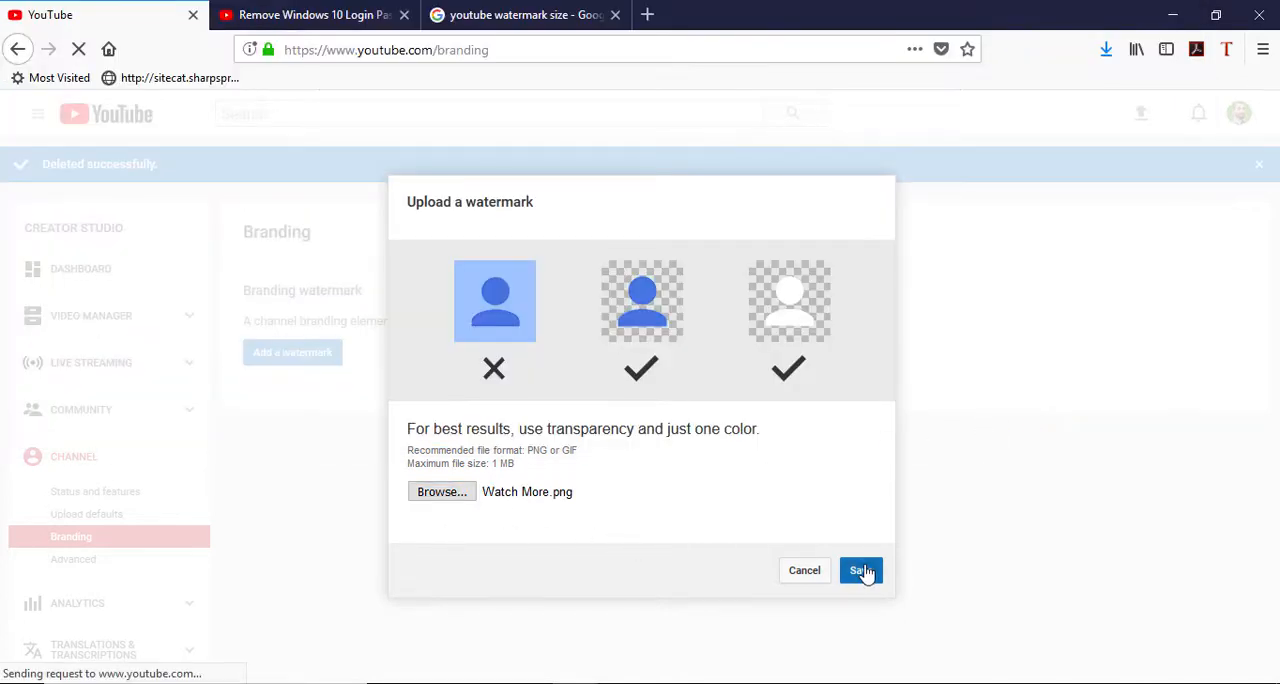
pyautogui.click(860, 570)
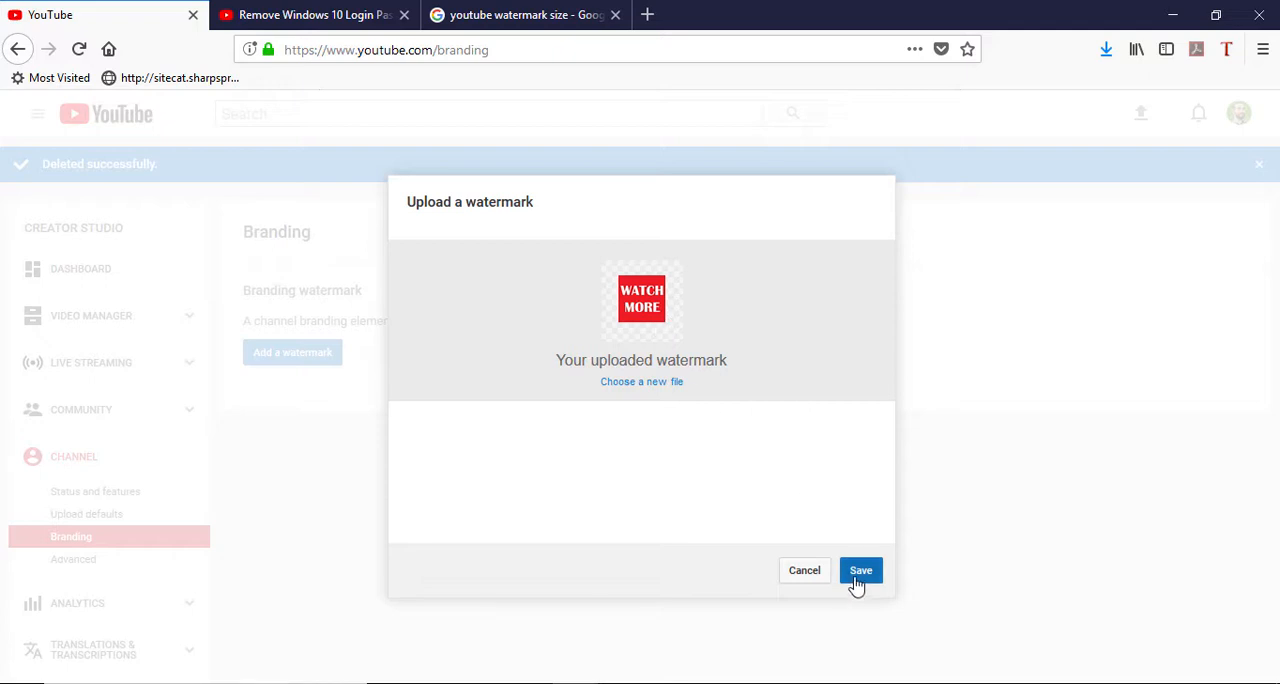
pyautogui.click(860, 570)
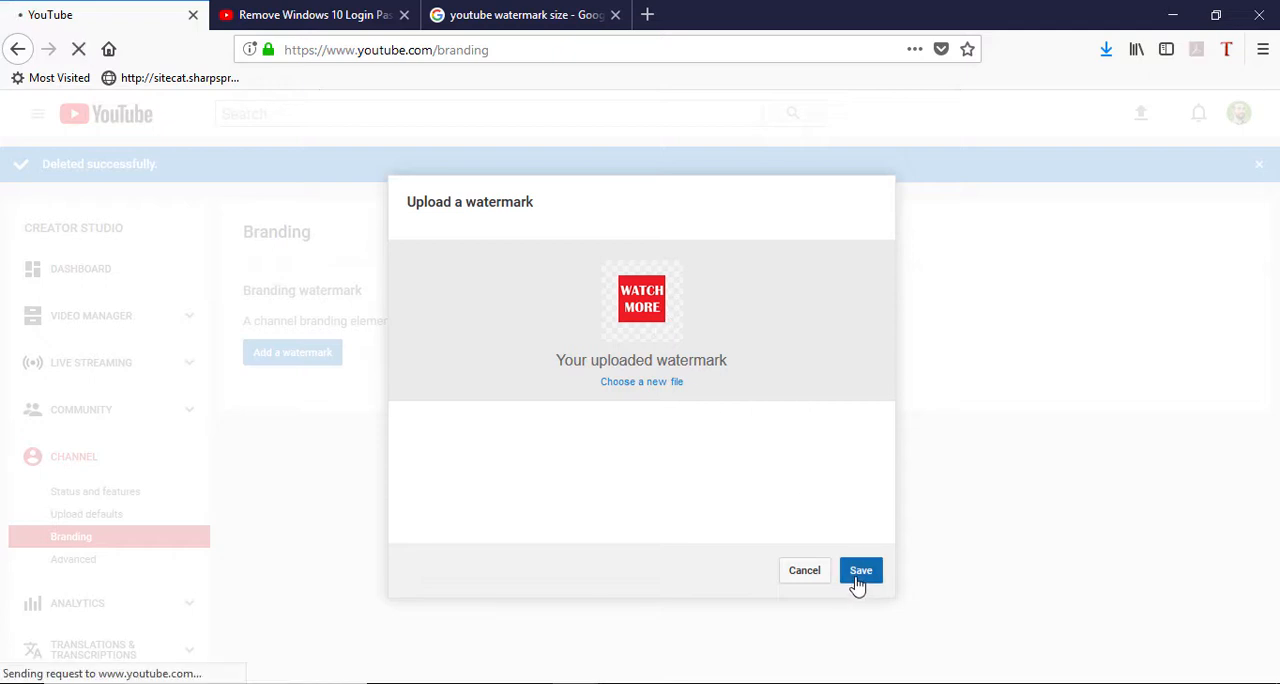
pyautogui.click(862, 570)
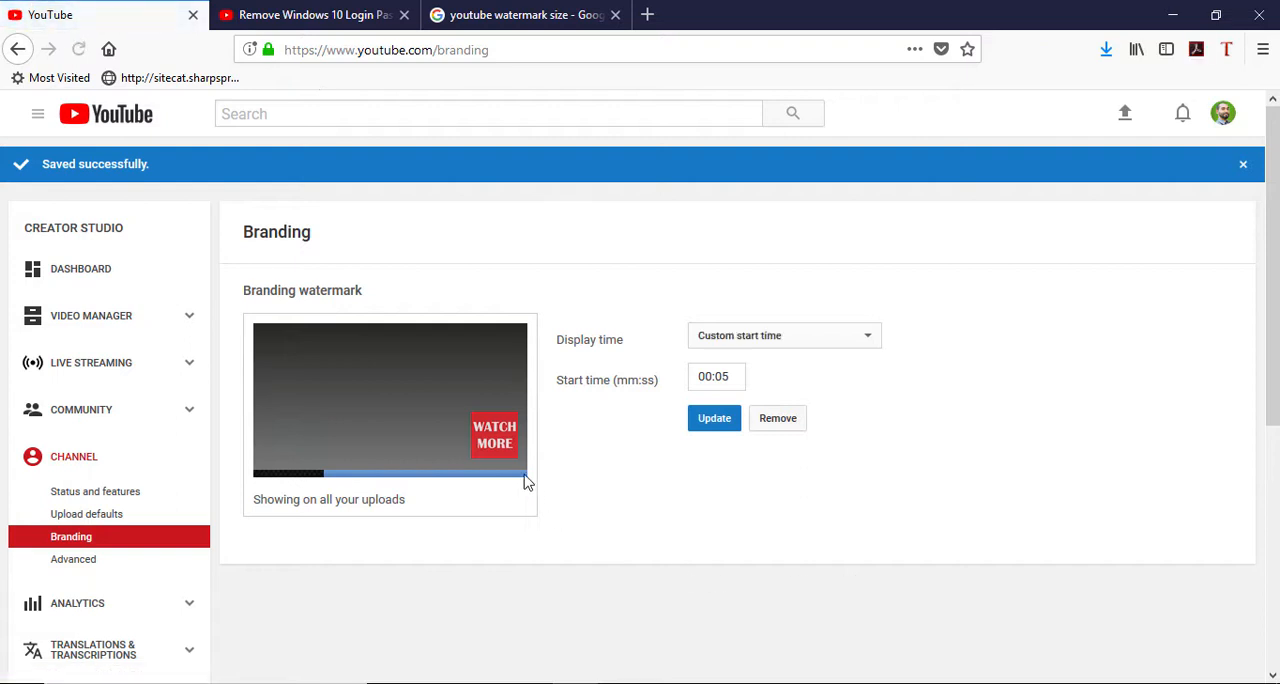
pyautogui.moveTo(616, 350)
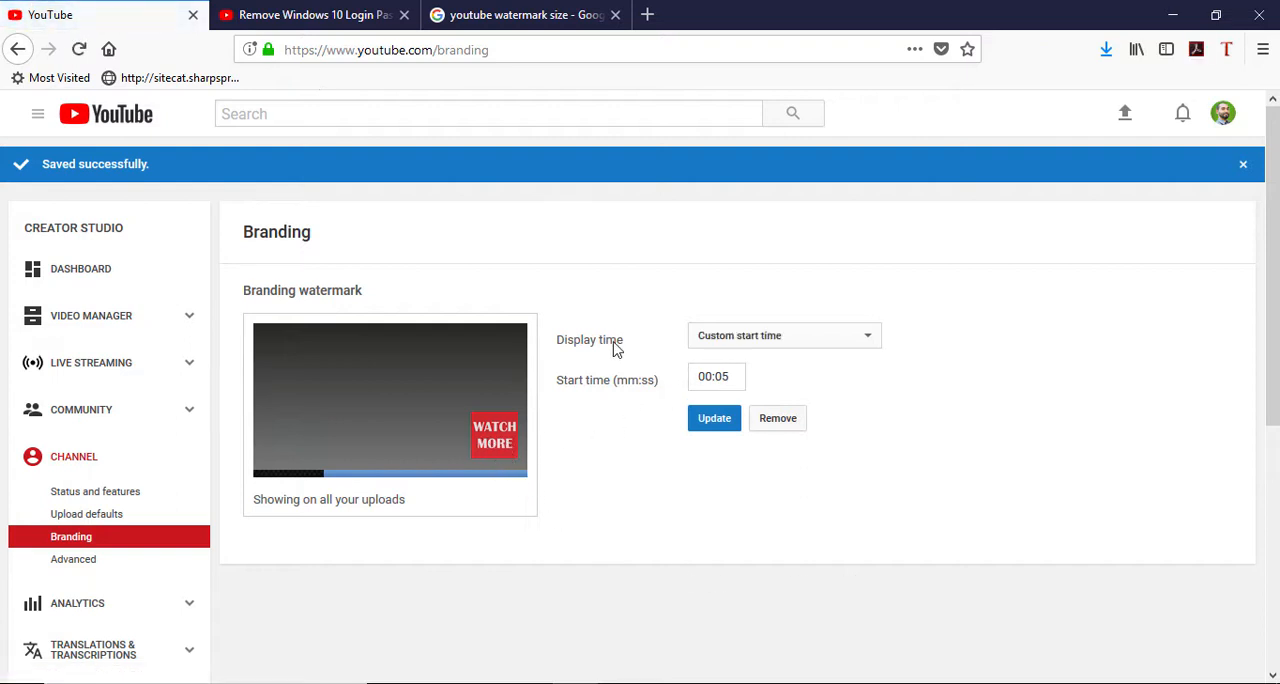
pyautogui.moveTo(752, 350)
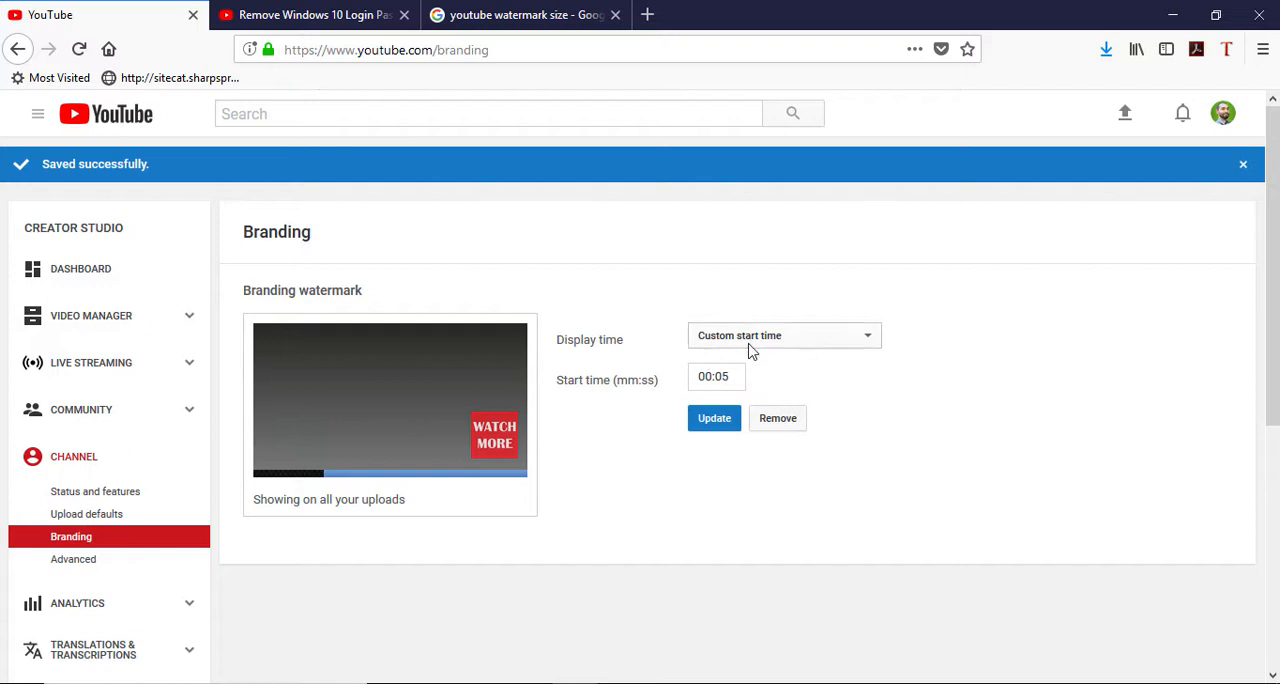
# - Set the watermark display time to a custom start of 00:05 and update it
pyautogui.click(716, 376)
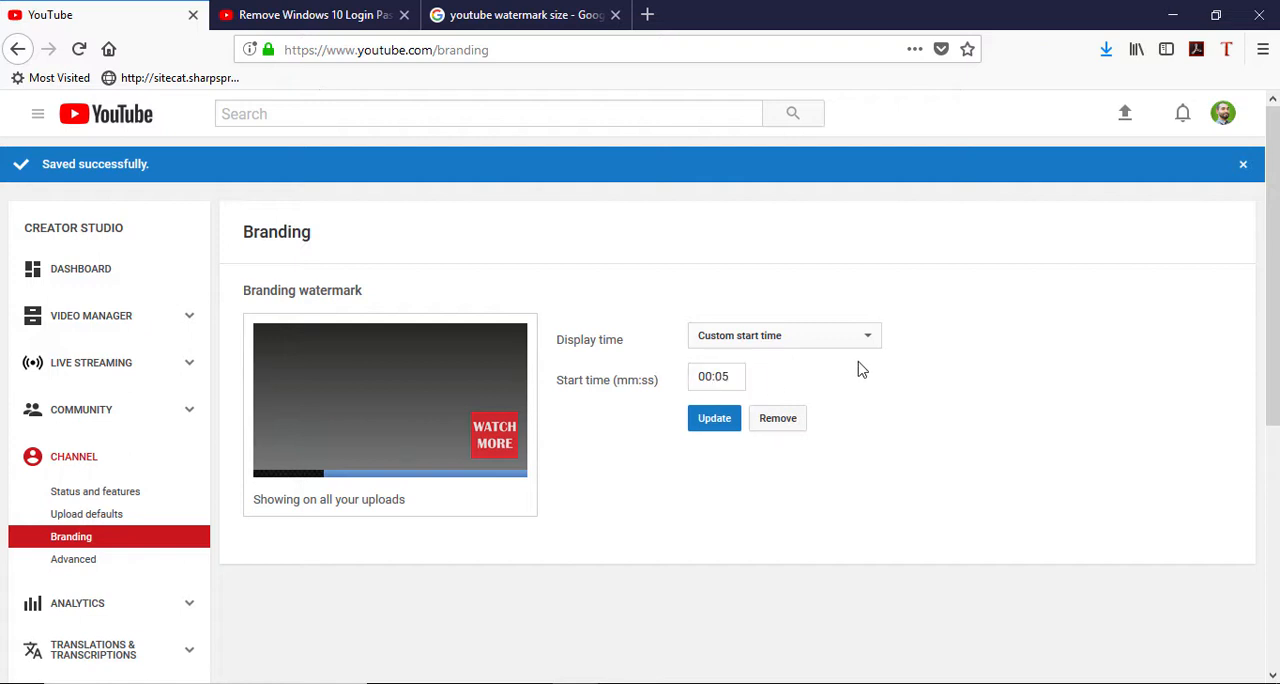
pyautogui.moveTo(520, 436)
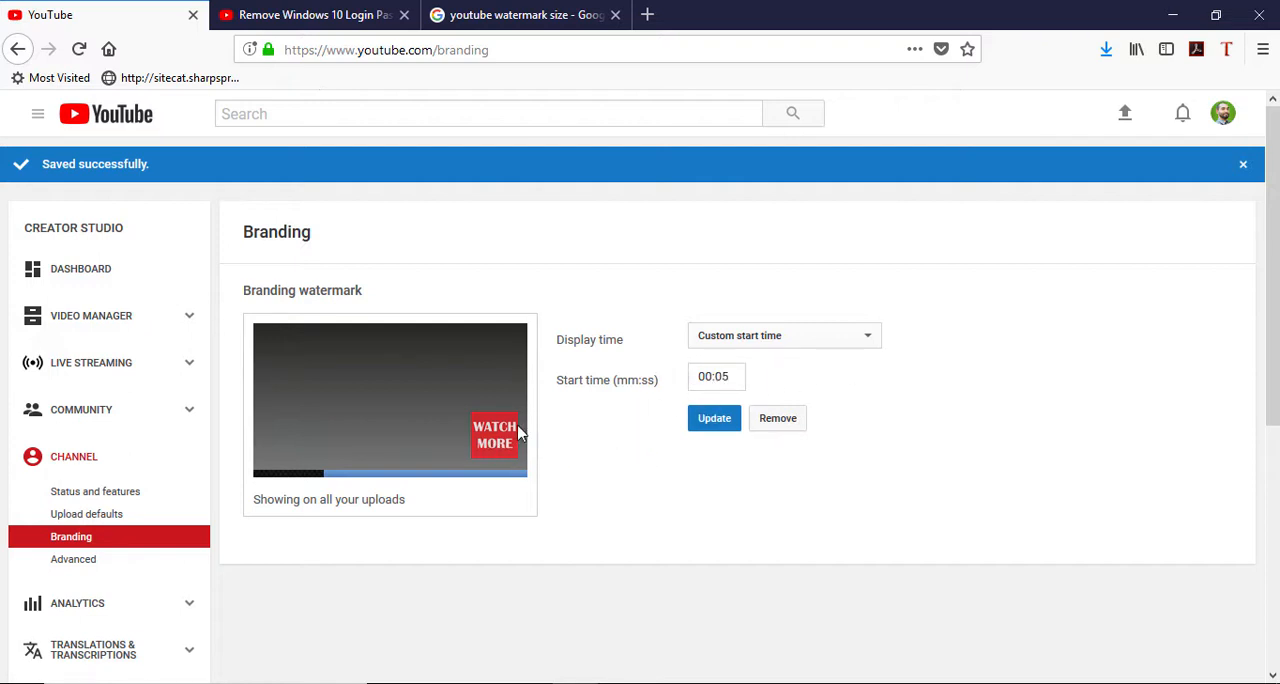
pyautogui.click(716, 376)
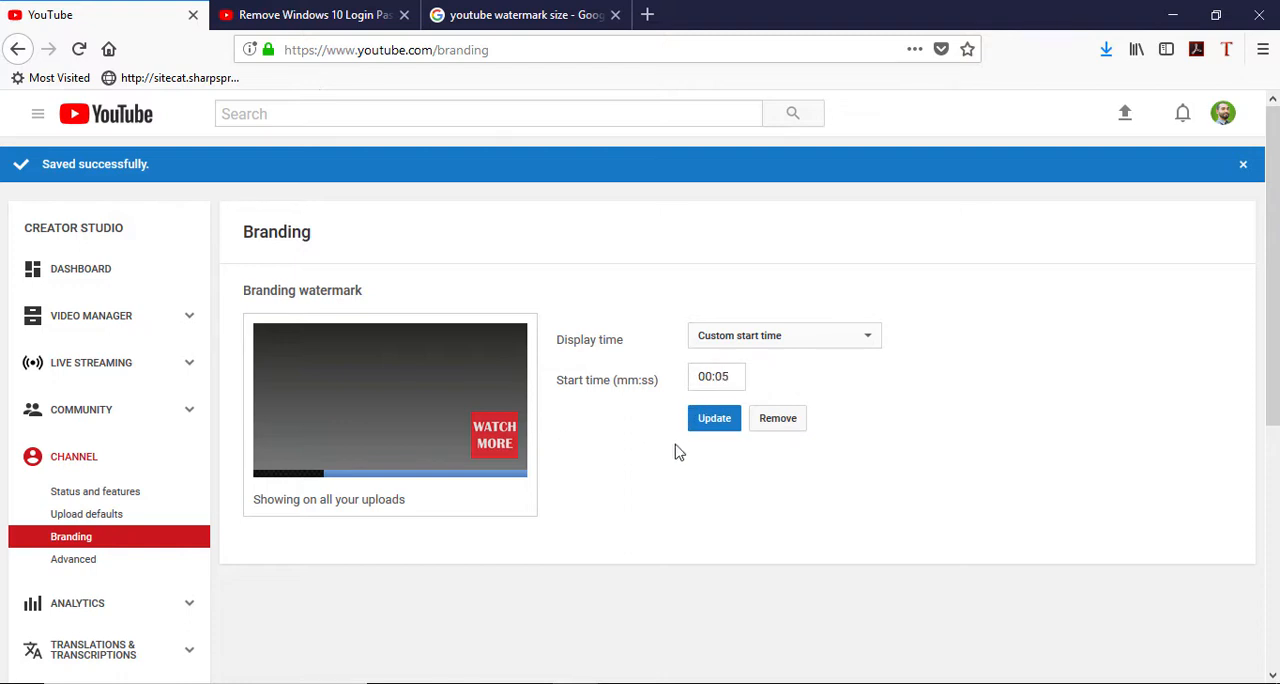
pyautogui.click(712, 418)
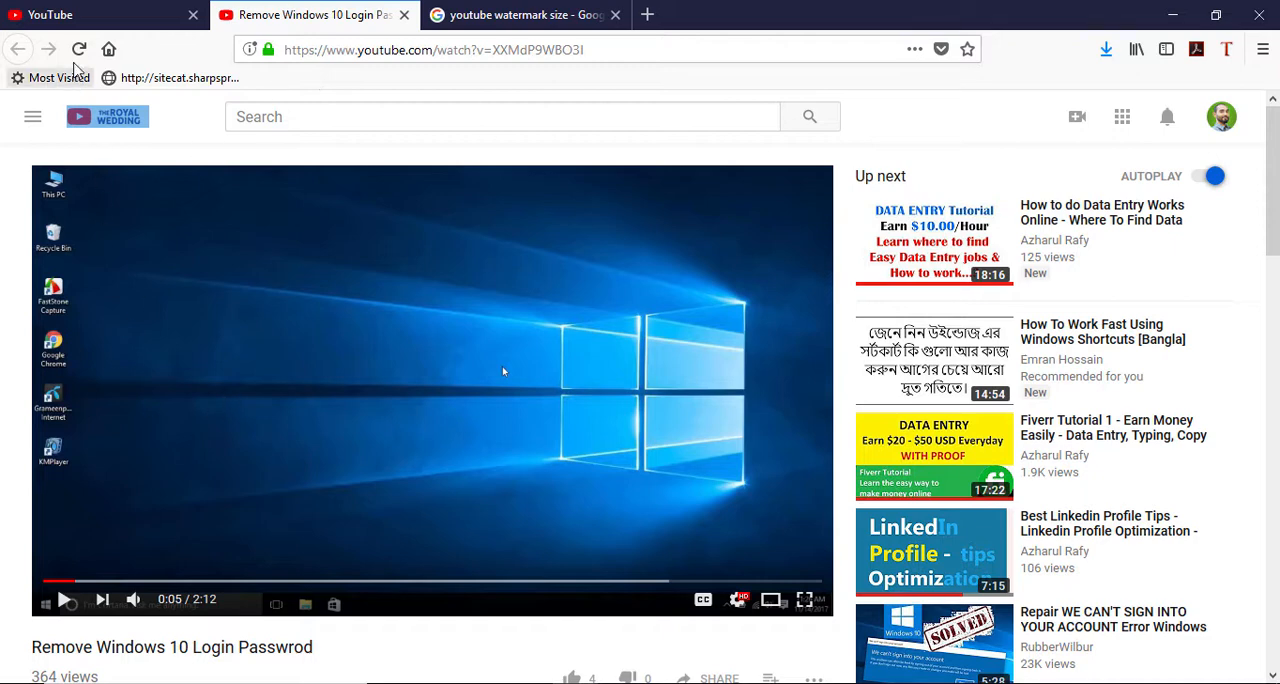
# - Reload the Remove Windows 10 Login video, follow the WATCH MORE watermark to the channel page, and return
pyautogui.click(74, 48)
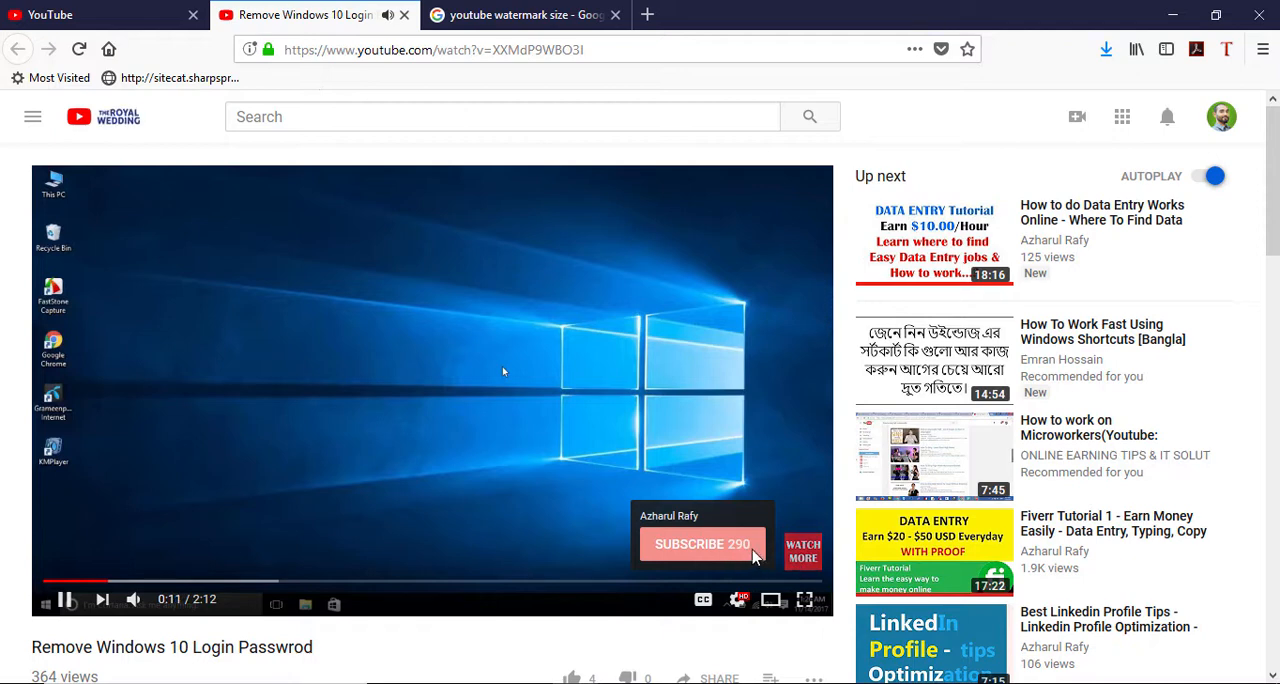
pyautogui.moveTo(688, 528)
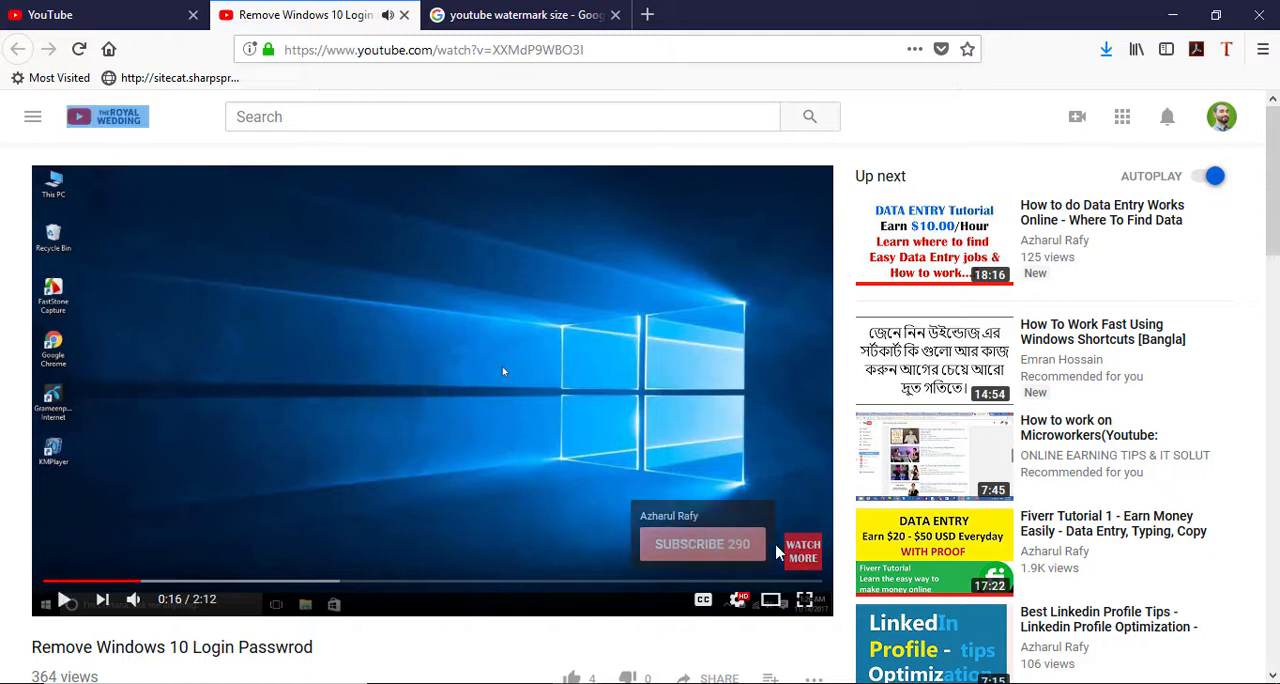
pyautogui.moveTo(688, 556)
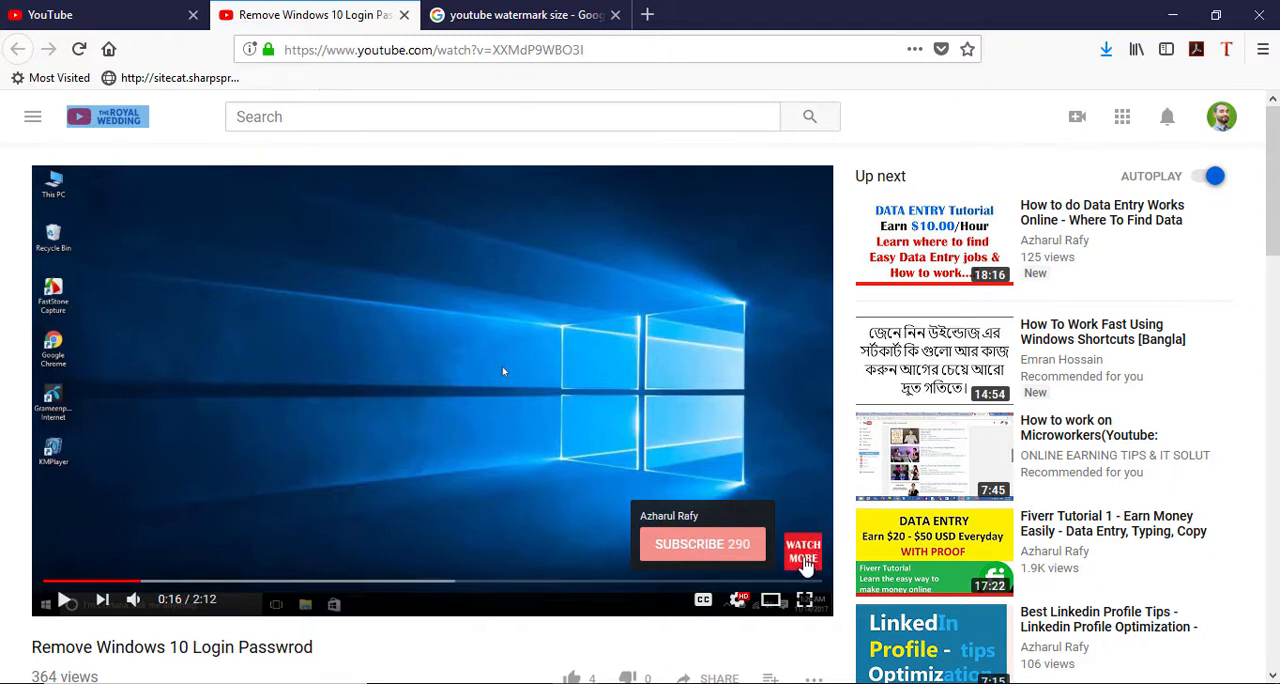
pyautogui.click(668, 516)
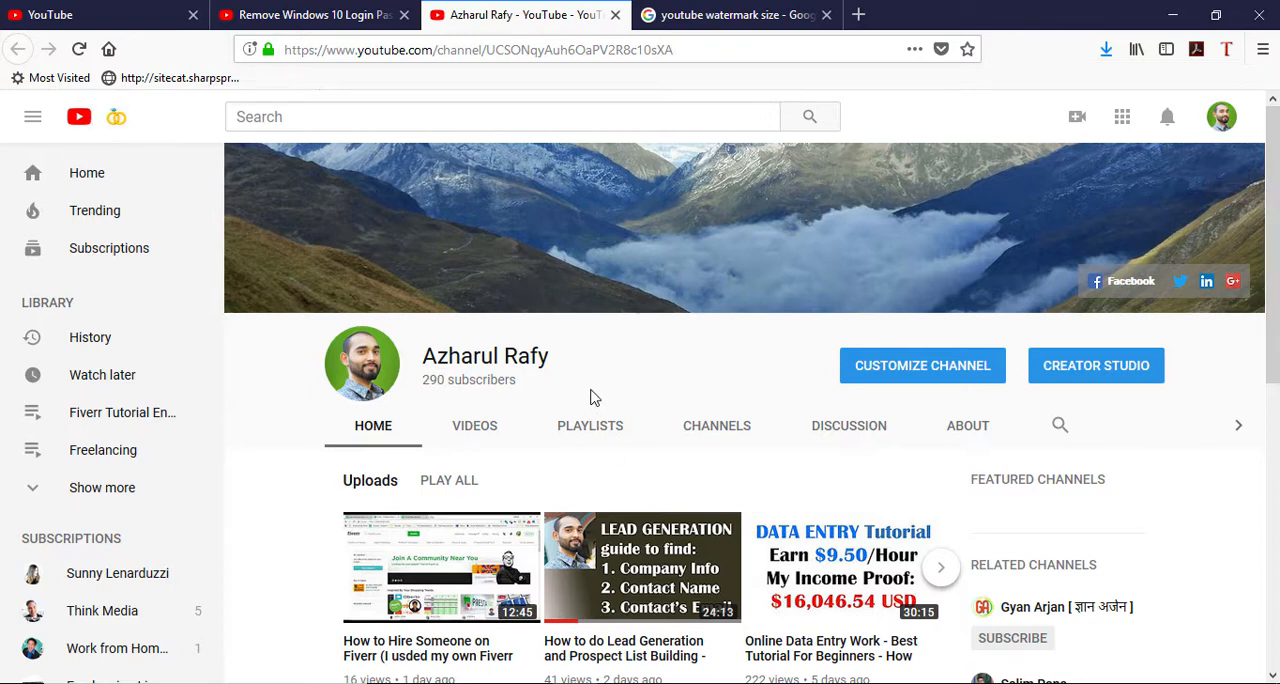
pyautogui.click(310, 16)
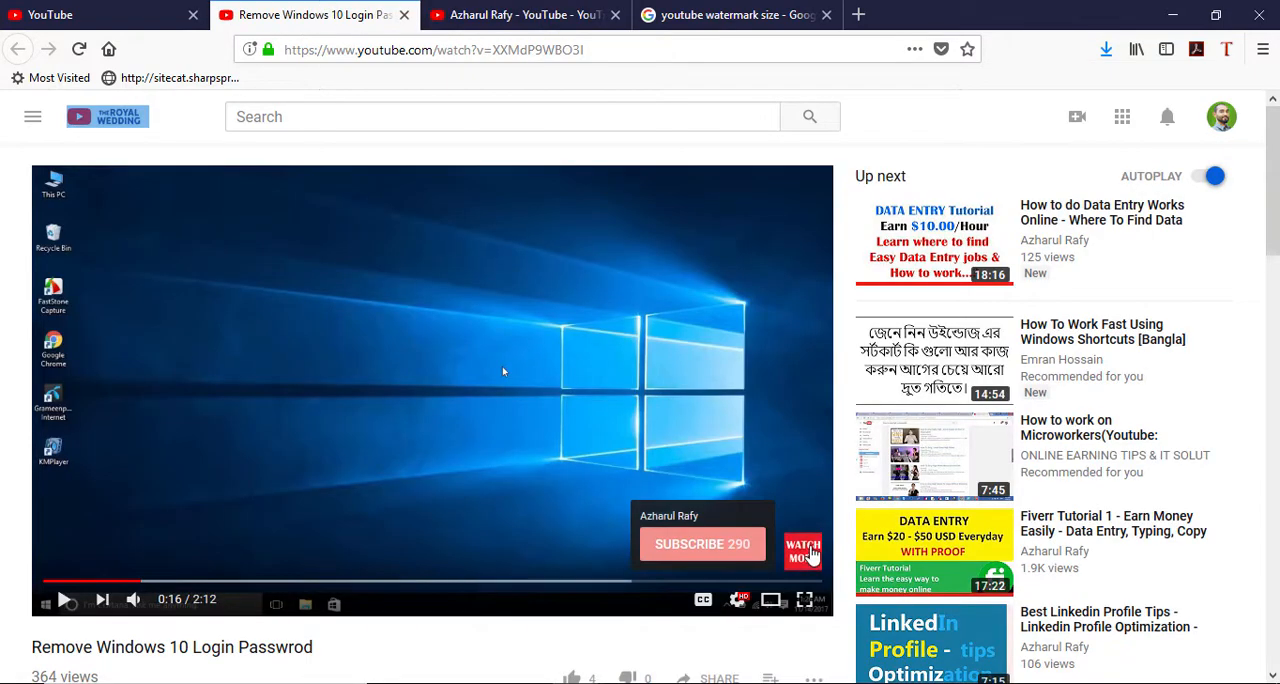
pyautogui.moveTo(716, 548)
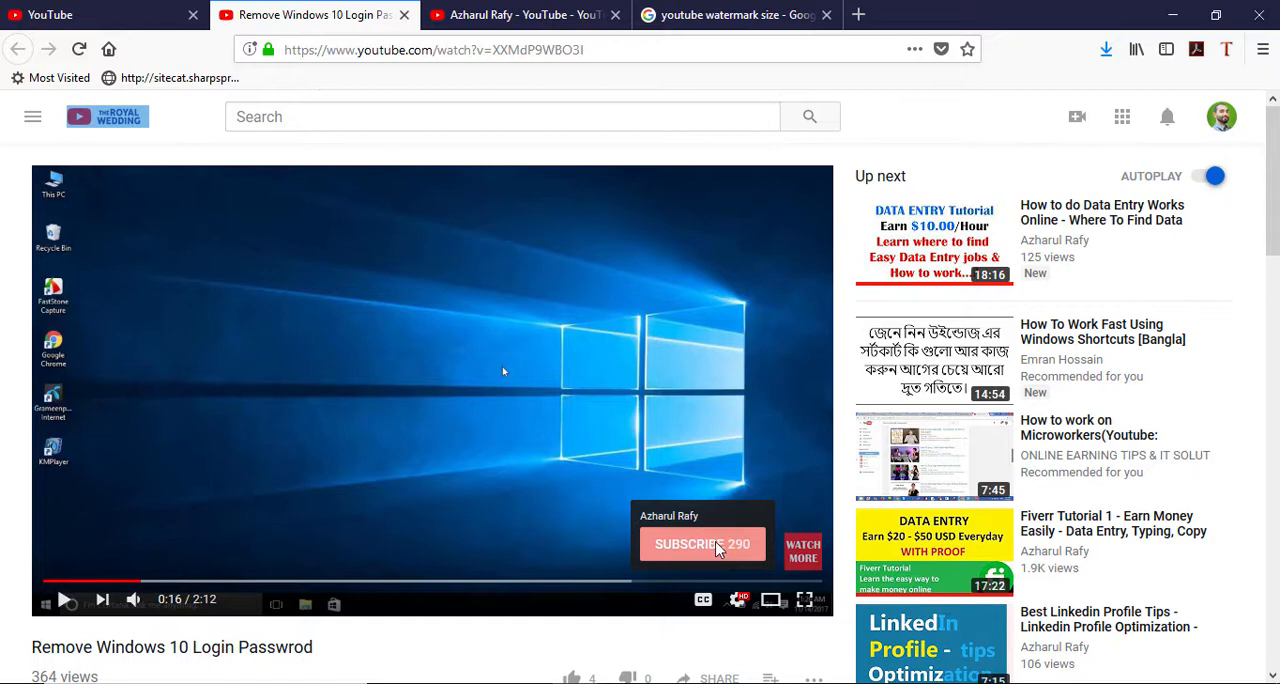
pyautogui.moveTo(428, 404)
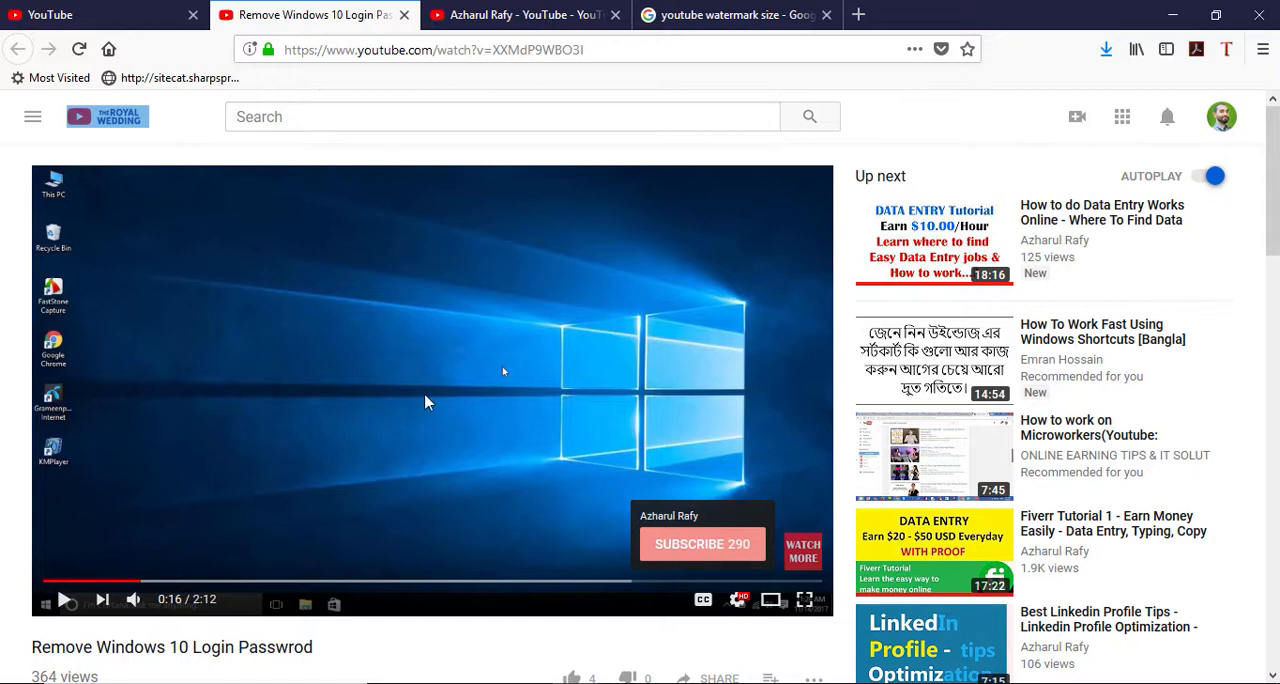